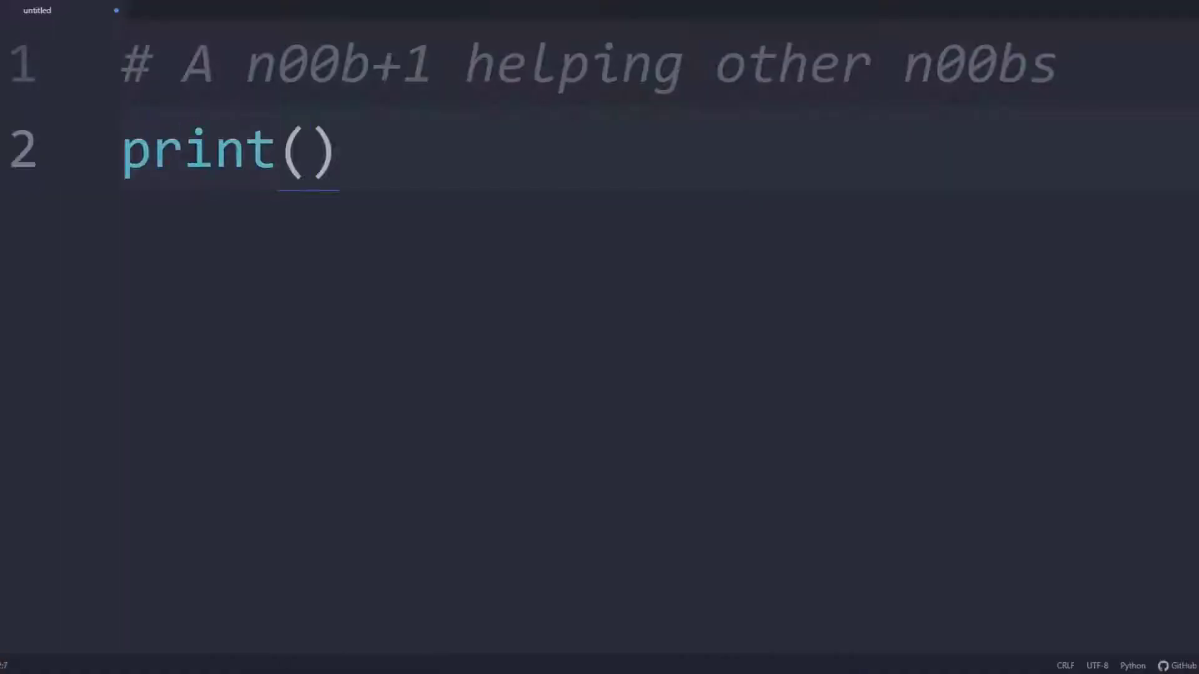
Step: Type "Becoming a Data Scientist" and, on a new line, "w/ " inside print()
{"action": "type", "text": "\"Becoming a Data Scientist\\n w/ \""}
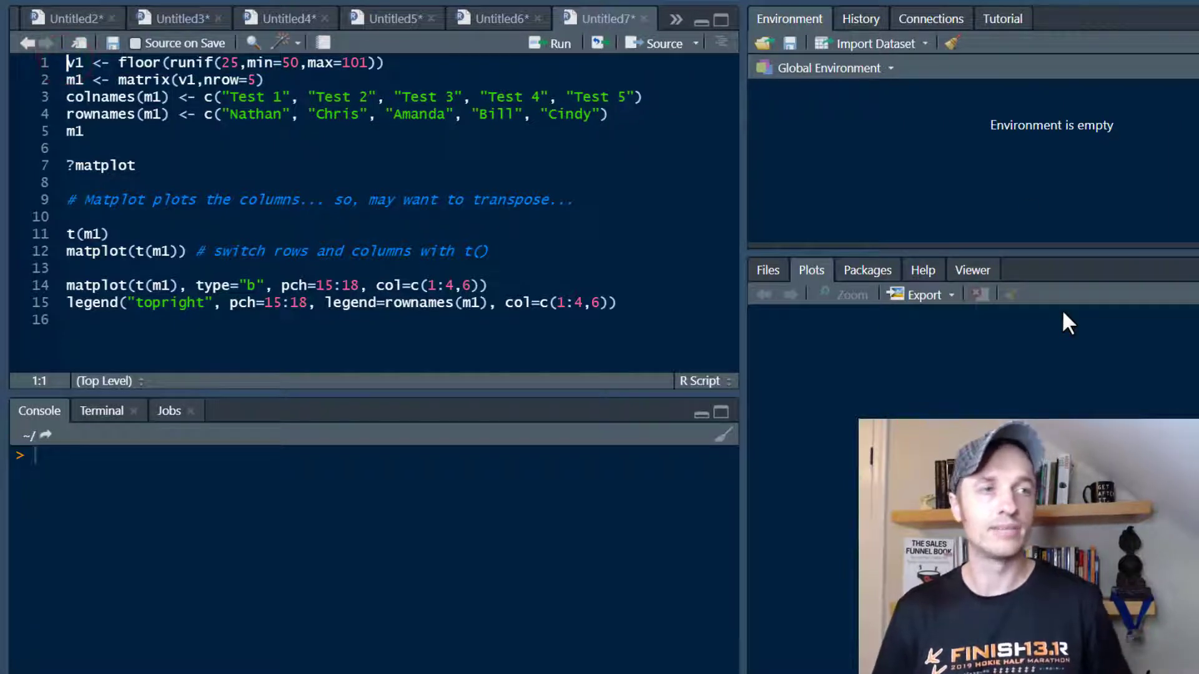
Step: Run lines 1–5 to print the m1 test-score matrix, then open ?matplot help
{"action": "left_click", "coordinate": [550, 43]}
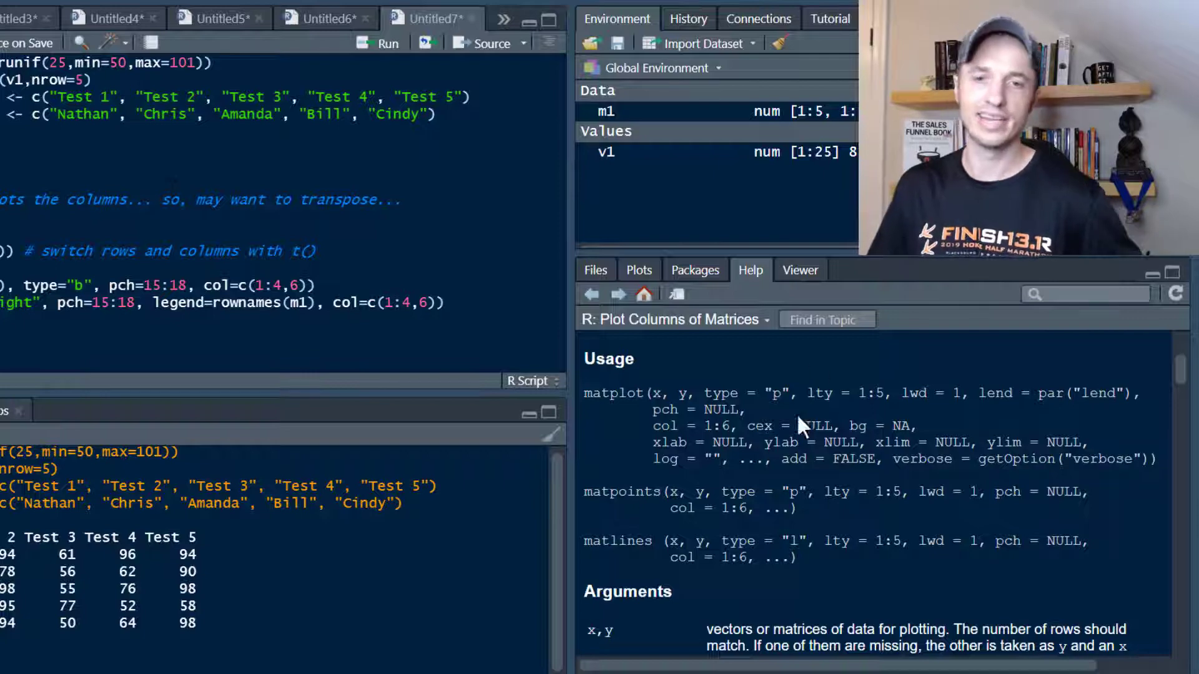
{"action": "scroll", "scroll_direction": "down", "scroll_amount": 3}
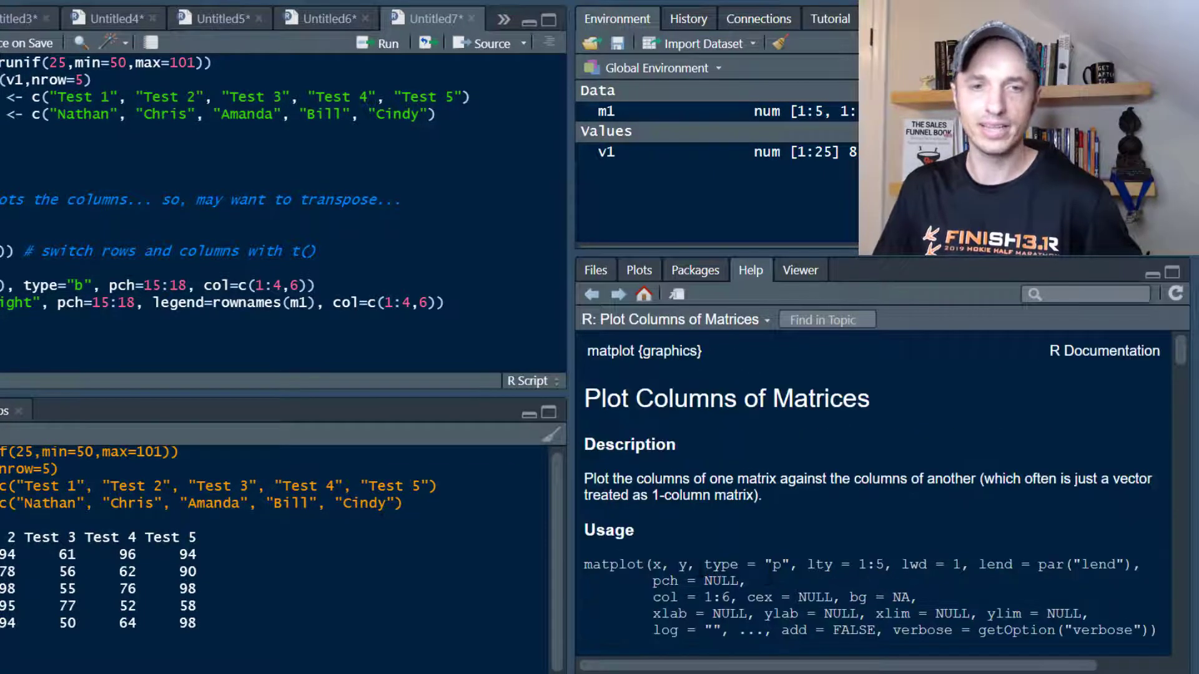
{"action": "scroll", "scroll_direction": "down", "scroll_amount": 3}
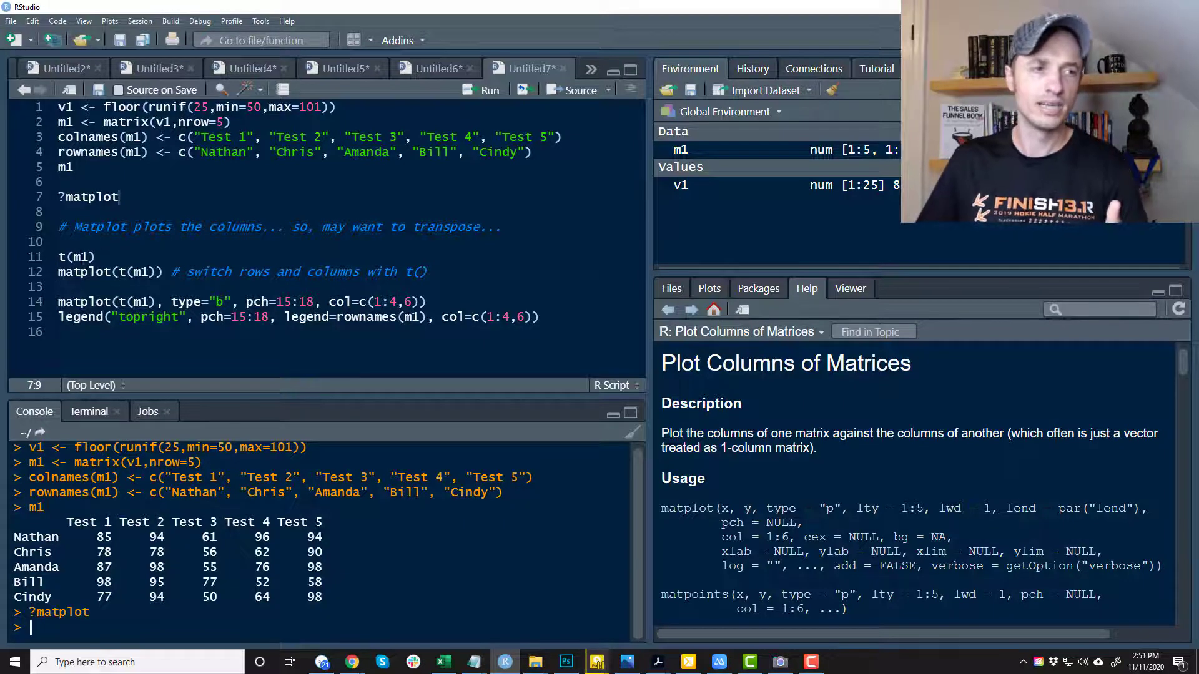
Step: Run t(m1) from line 11 to print tests as rows, students as columns
{"action": "left_click", "coordinate": [62, 256]}
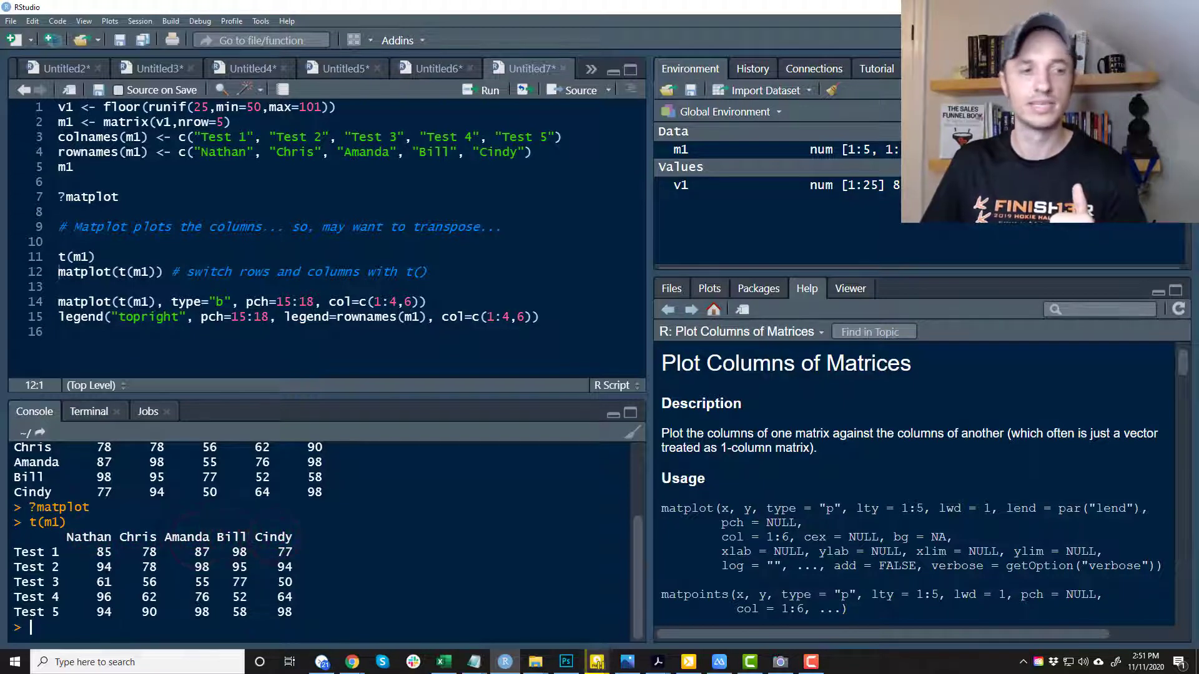
{"action": "left_click_drag", "start_coordinate": [58, 551], "coordinate": [298, 597]}
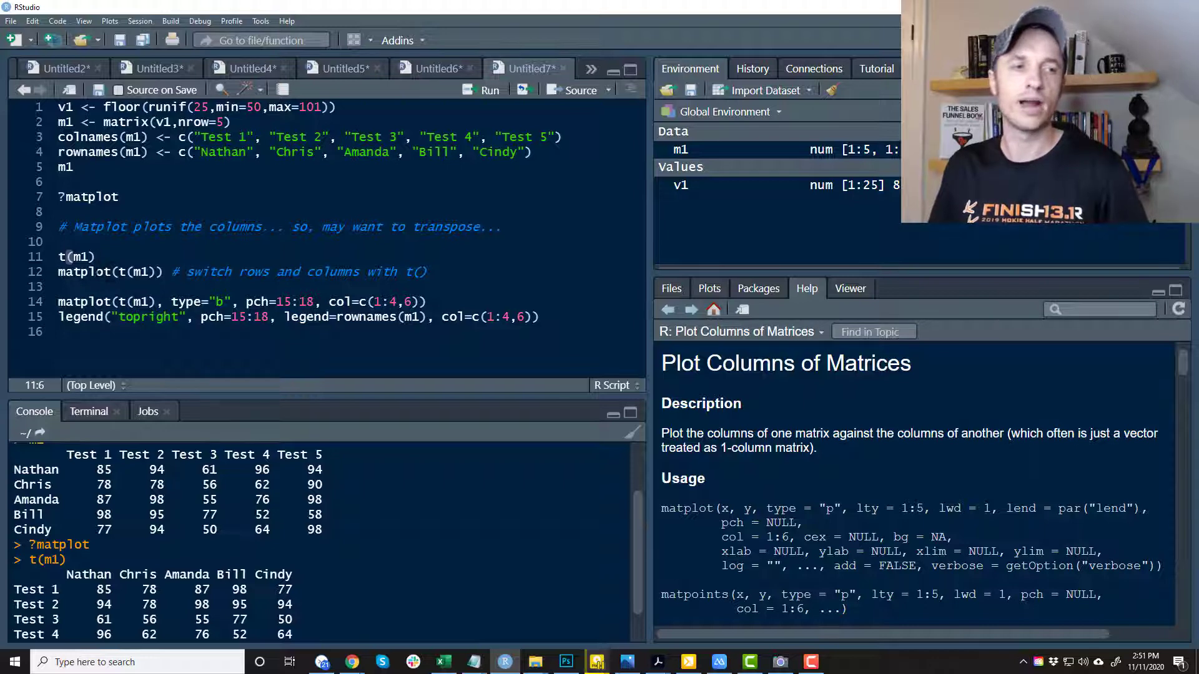
Step: Run matplot(t(m1)) on line 12 to plot numbered points per student
{"action": "double_click", "coordinate": [84, 272]}
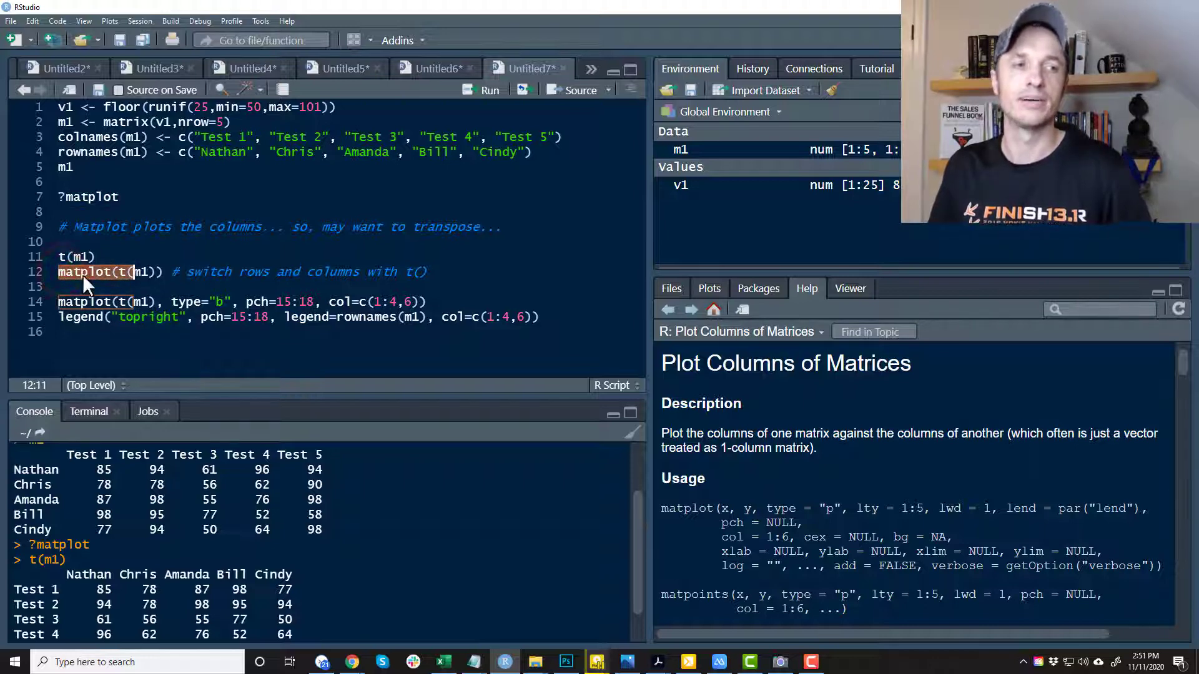
{"action": "mouse_move", "coordinate": [84, 272]}
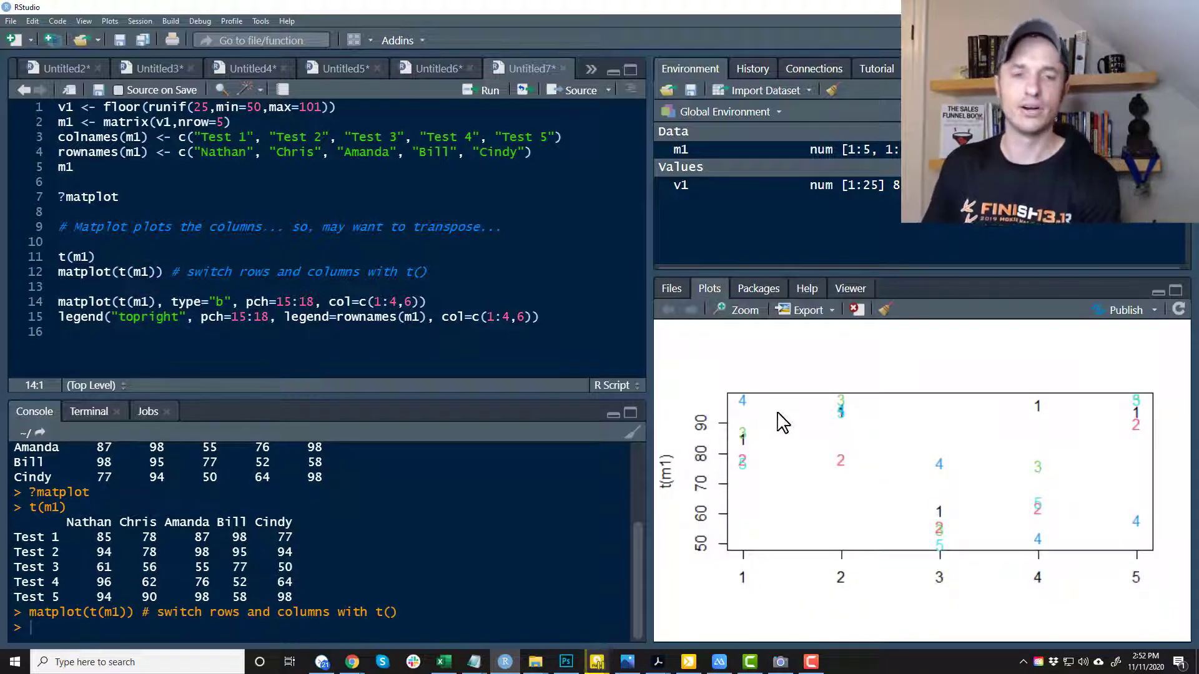
{"action": "mouse_move", "coordinate": [820, 456]}
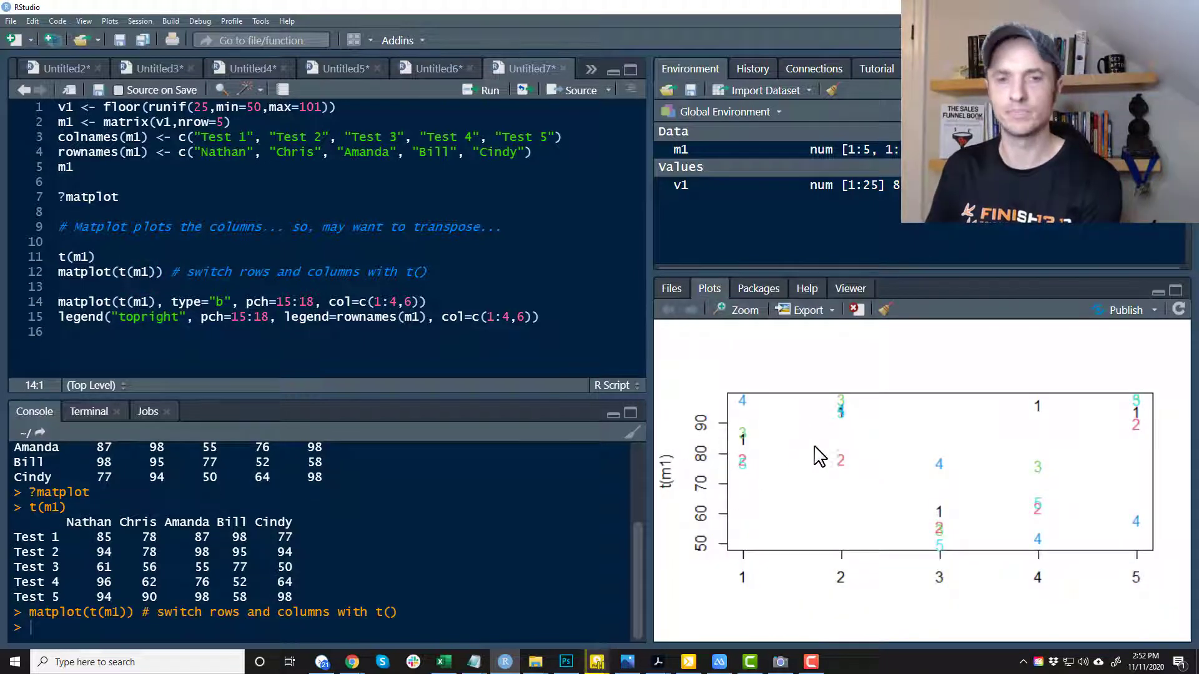
{"action": "mouse_move", "coordinate": [919, 428]}
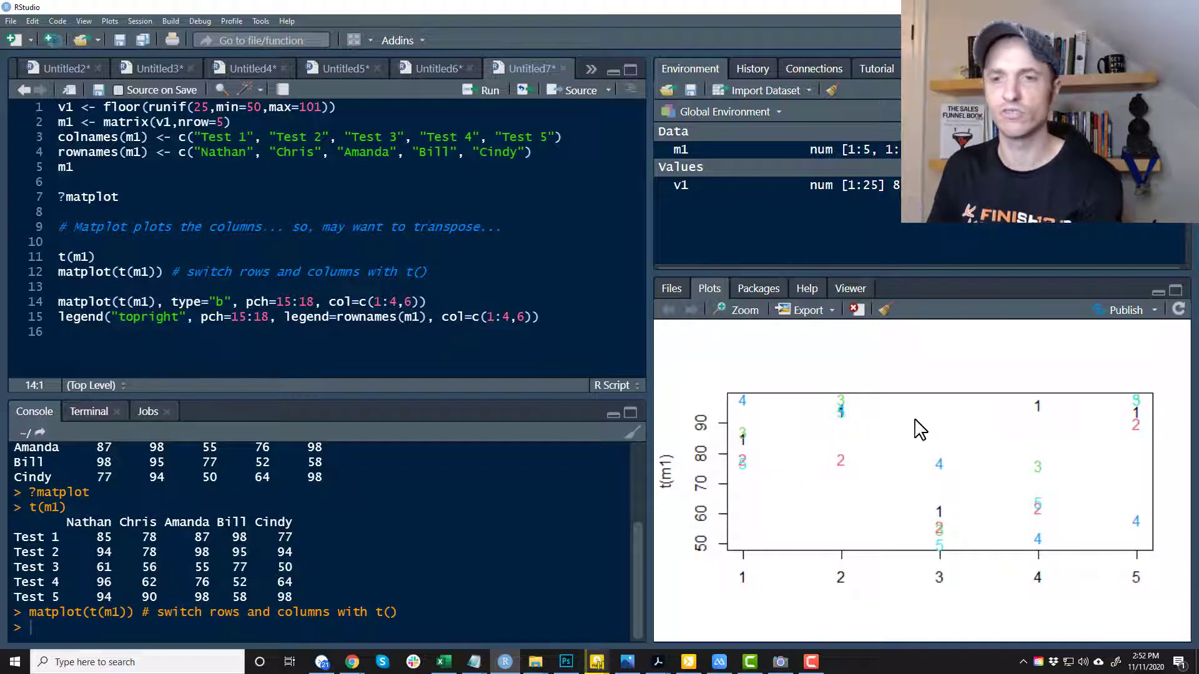
{"action": "mouse_move", "coordinate": [975, 423]}
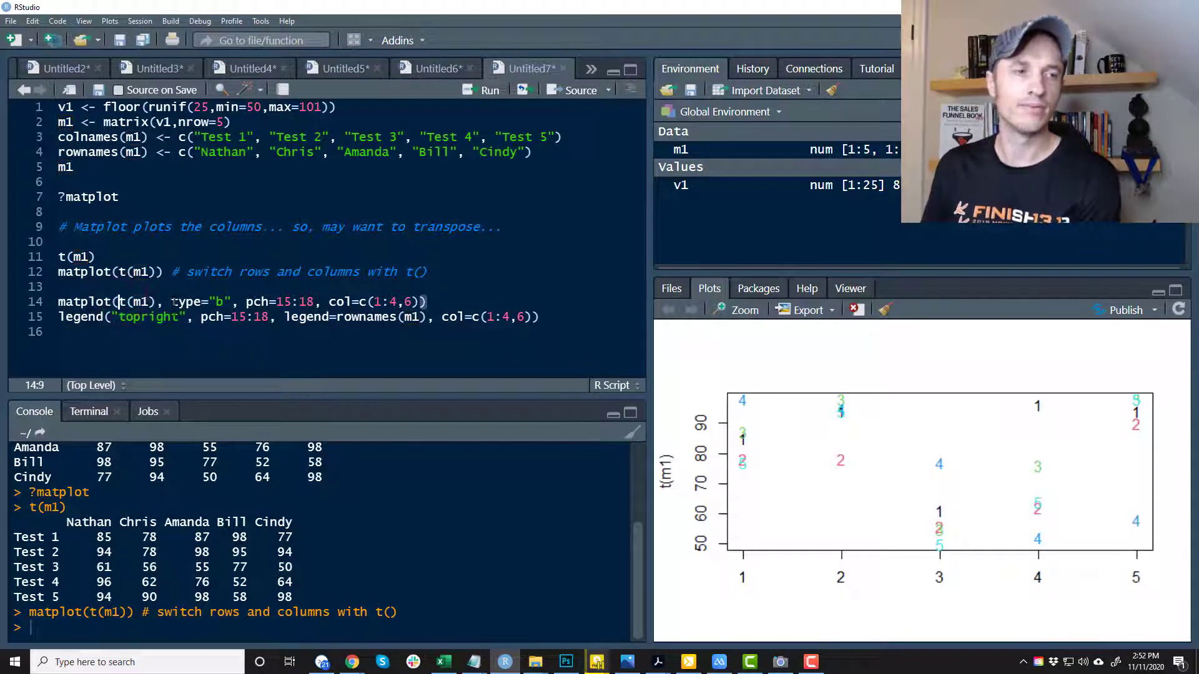
{"action": "double_click", "coordinate": [202, 301]}
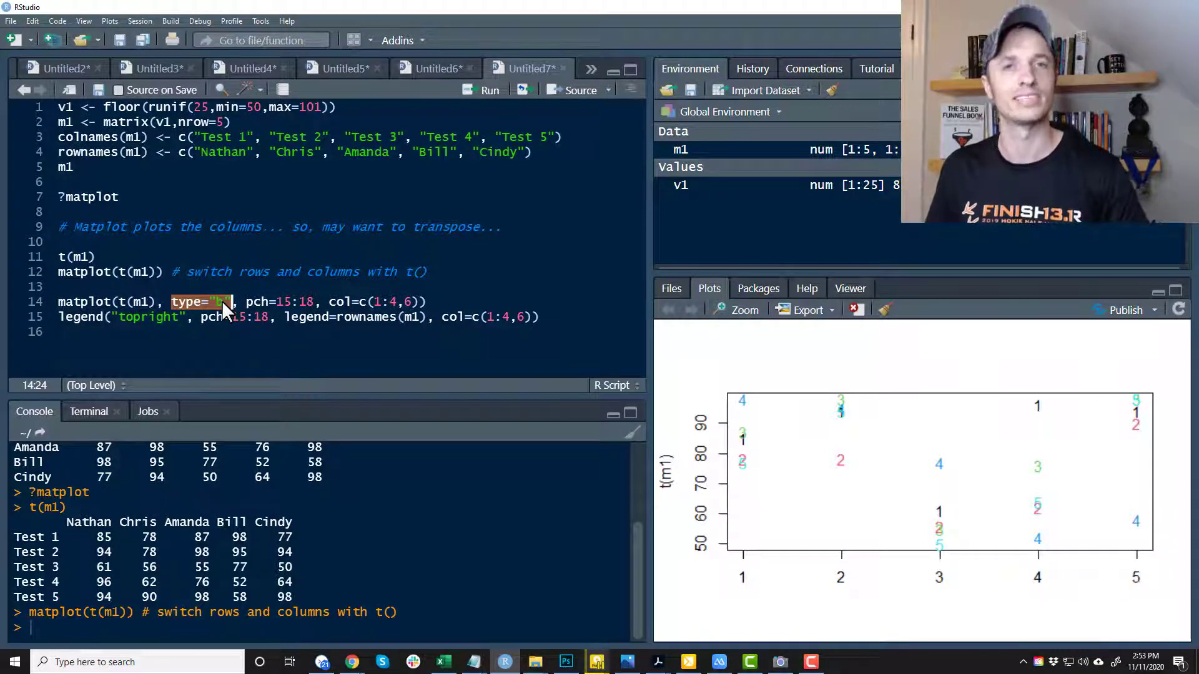
{"action": "type", "text": "b"}
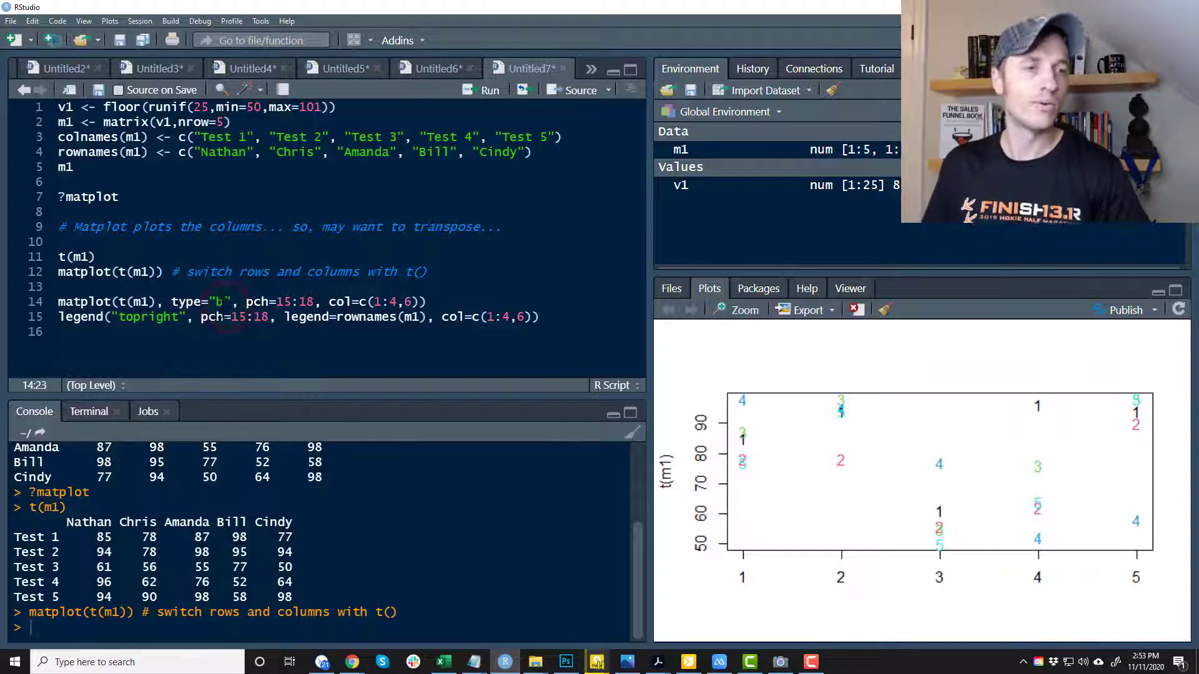
{"action": "left_click", "coordinate": [177, 301]}
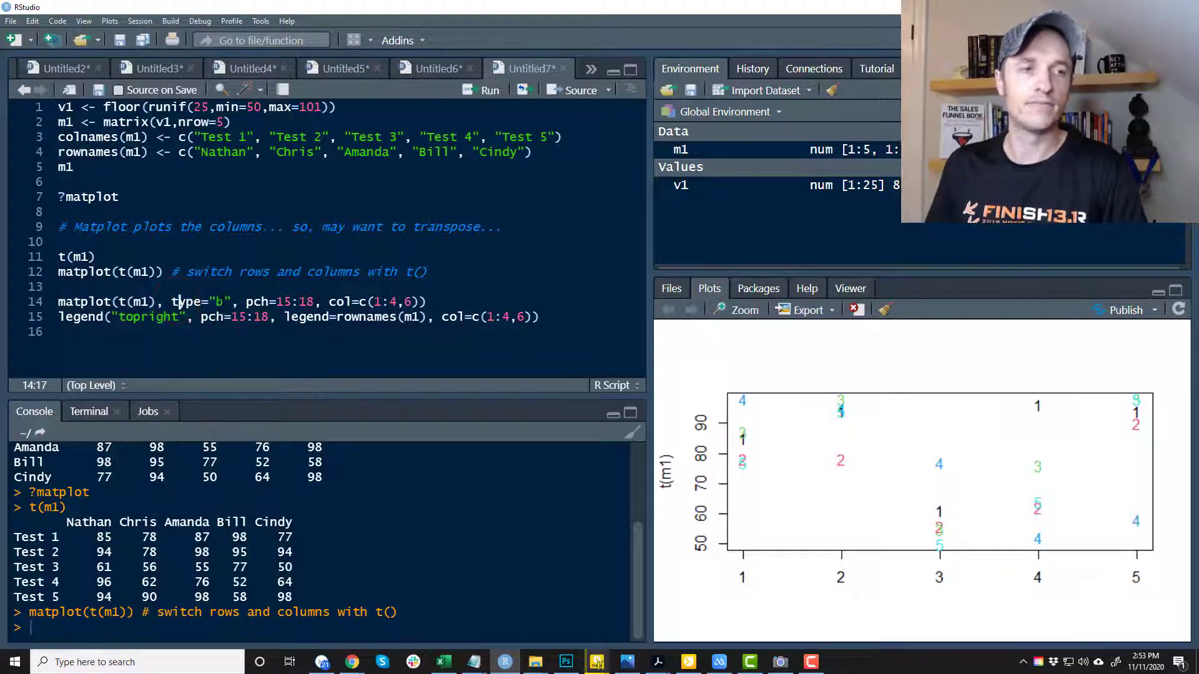
{"action": "double_click", "coordinate": [257, 301]}
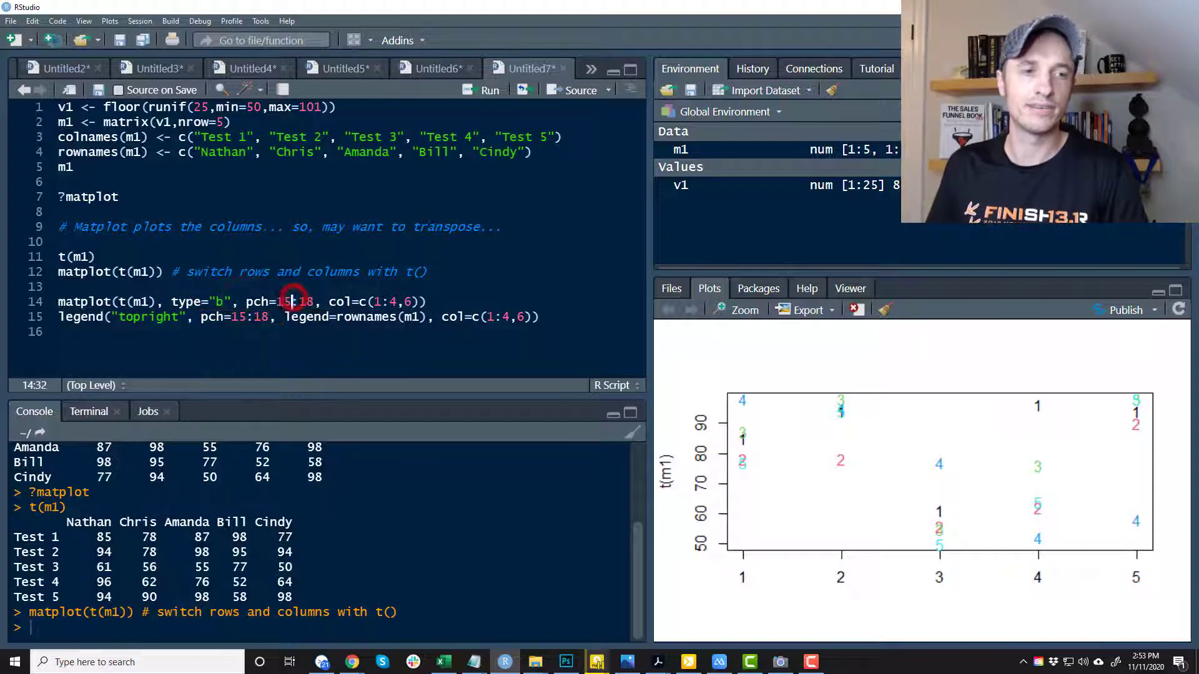
{"action": "double_click", "coordinate": [295, 301]}
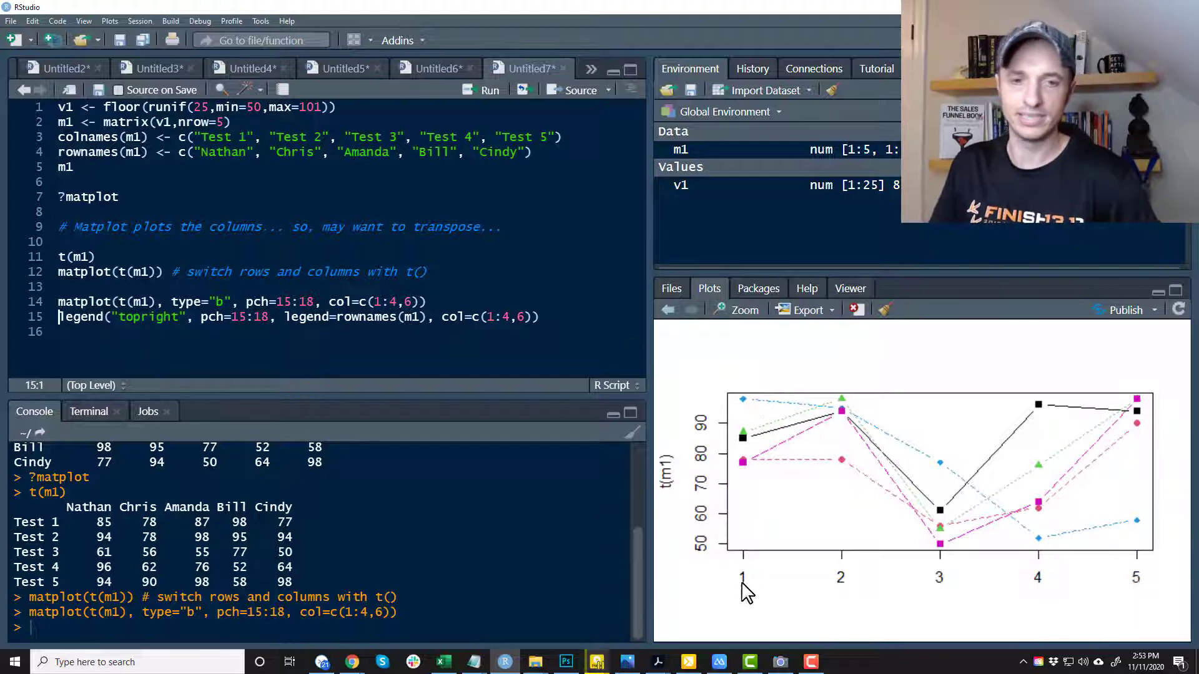
{"action": "mouse_move", "coordinate": [951, 580]}
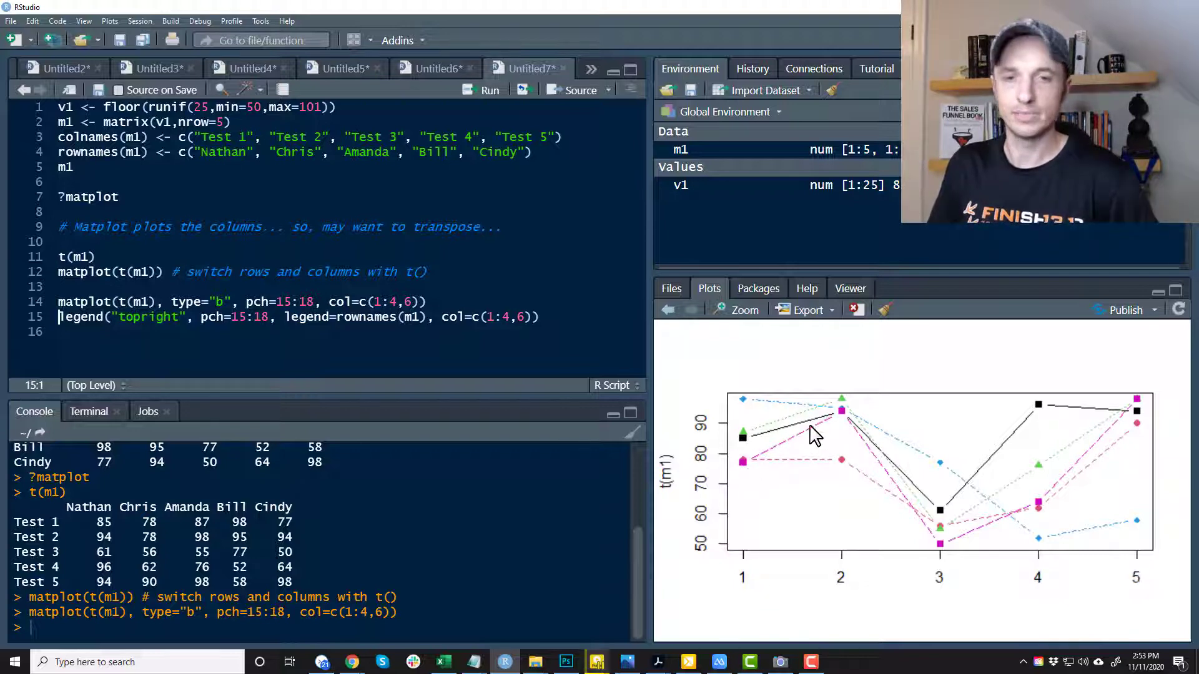
{"action": "mouse_move", "coordinate": [851, 425]}
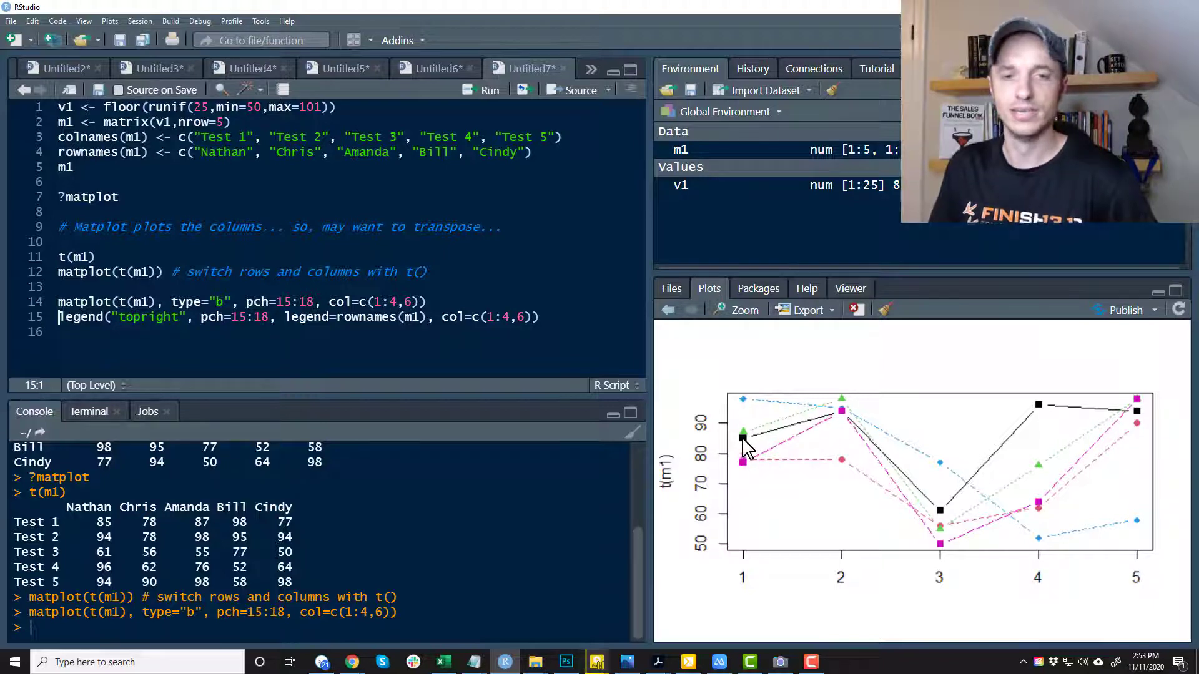
{"action": "mouse_move", "coordinate": [749, 412]}
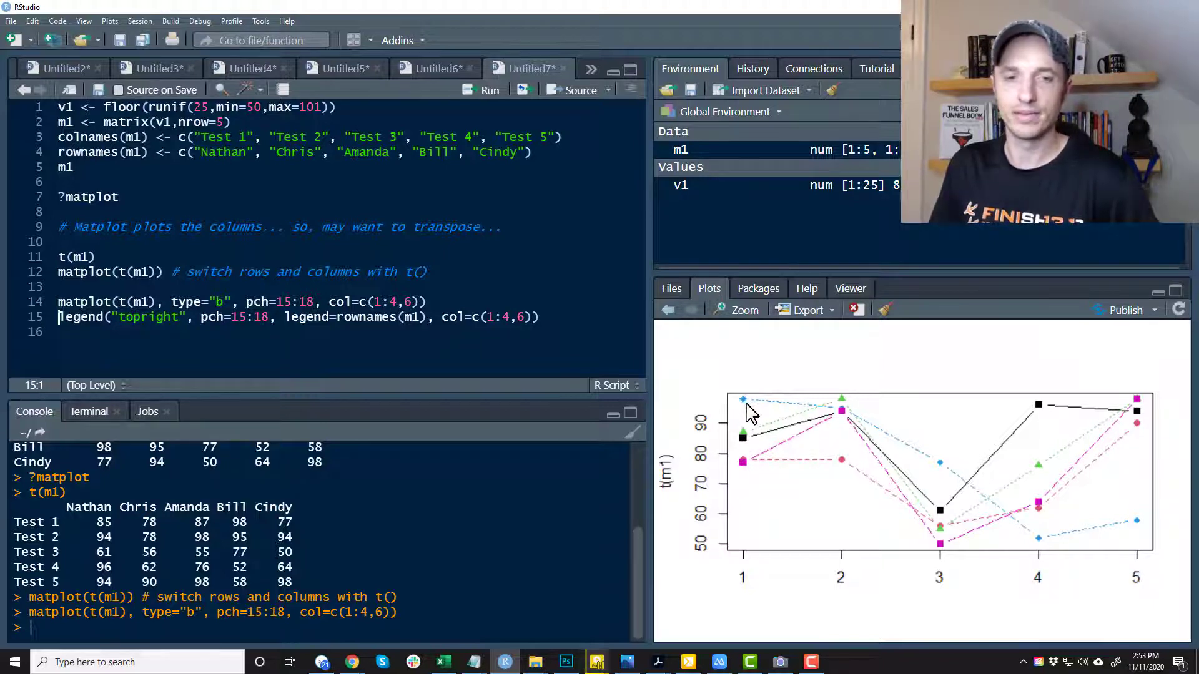
{"action": "mouse_move", "coordinate": [747, 440]}
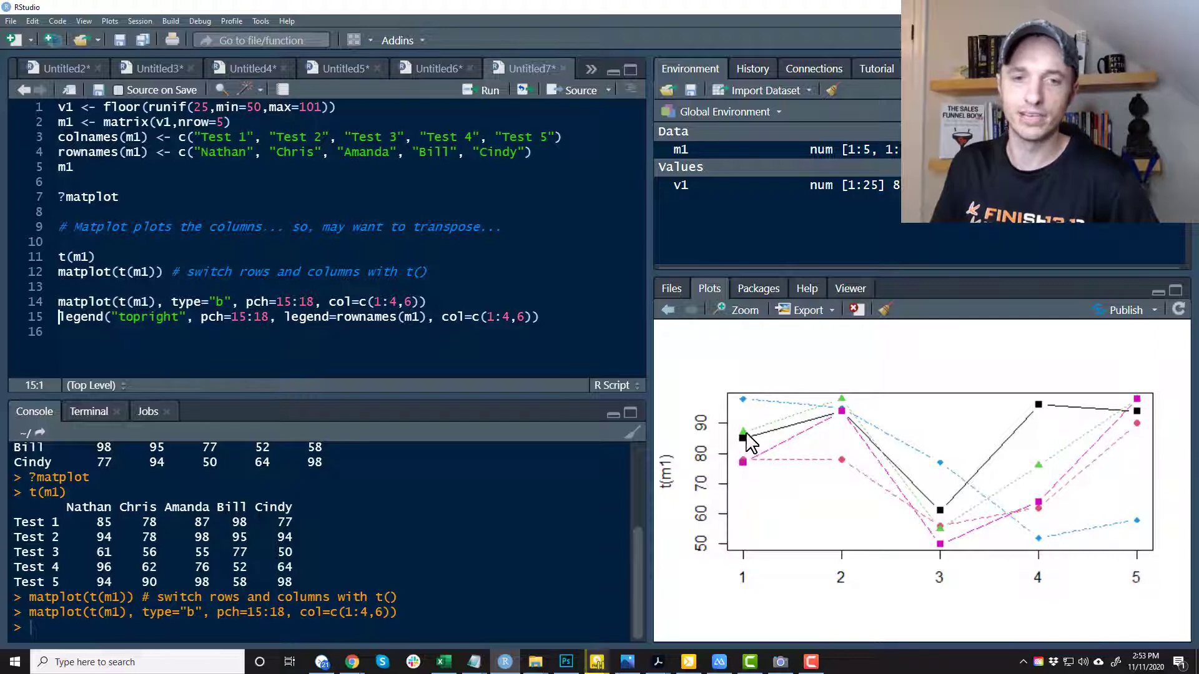
{"action": "mouse_move", "coordinate": [749, 508]}
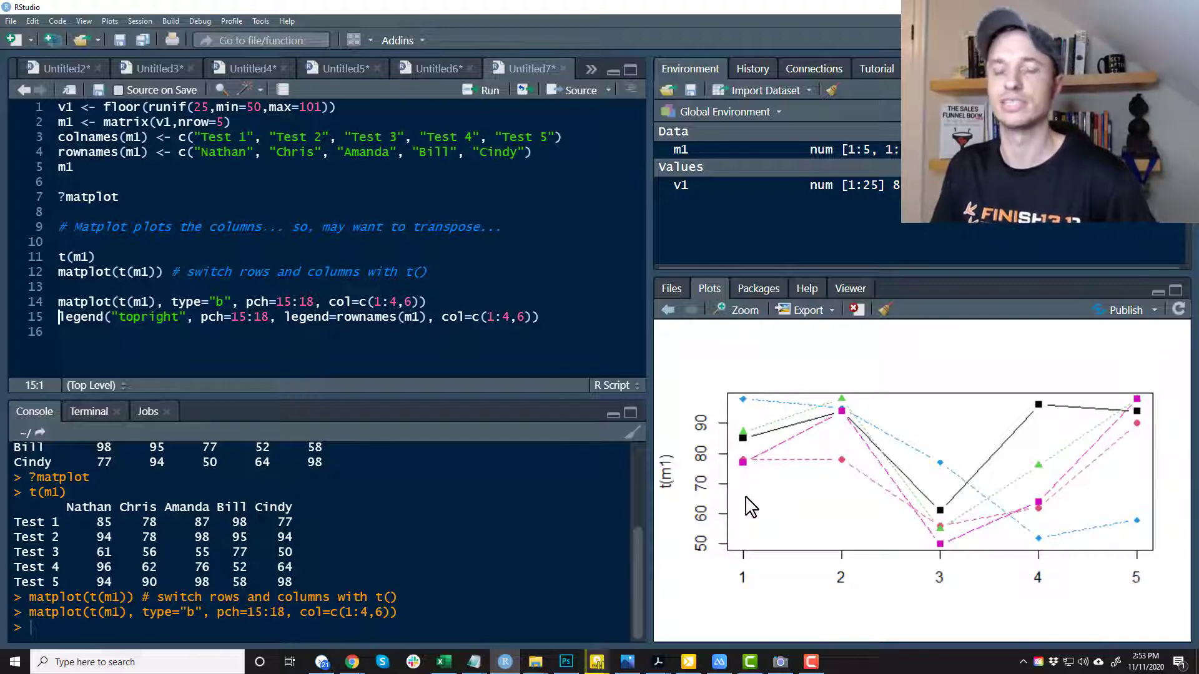
{"action": "mouse_move", "coordinate": [730, 474]}
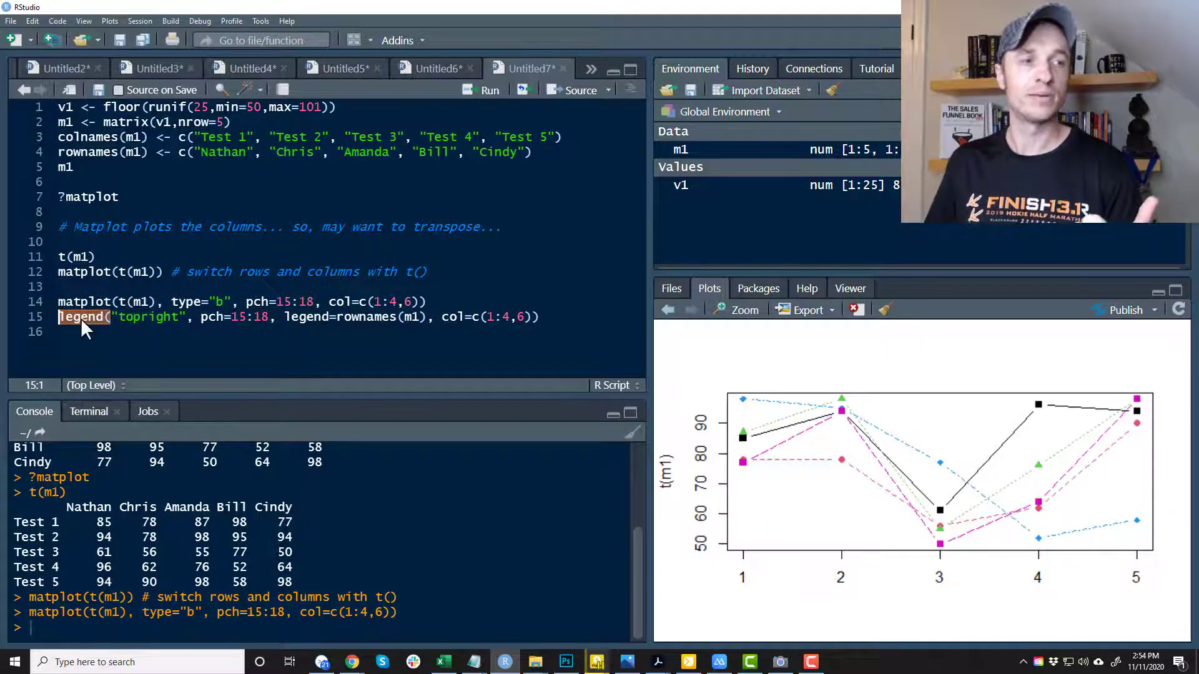
Step: Write legend("topright", pch=15:18, legend=rownames(m1), col=c(1:4,6)) on line 15
{"action": "left_click", "coordinate": [79, 317]}
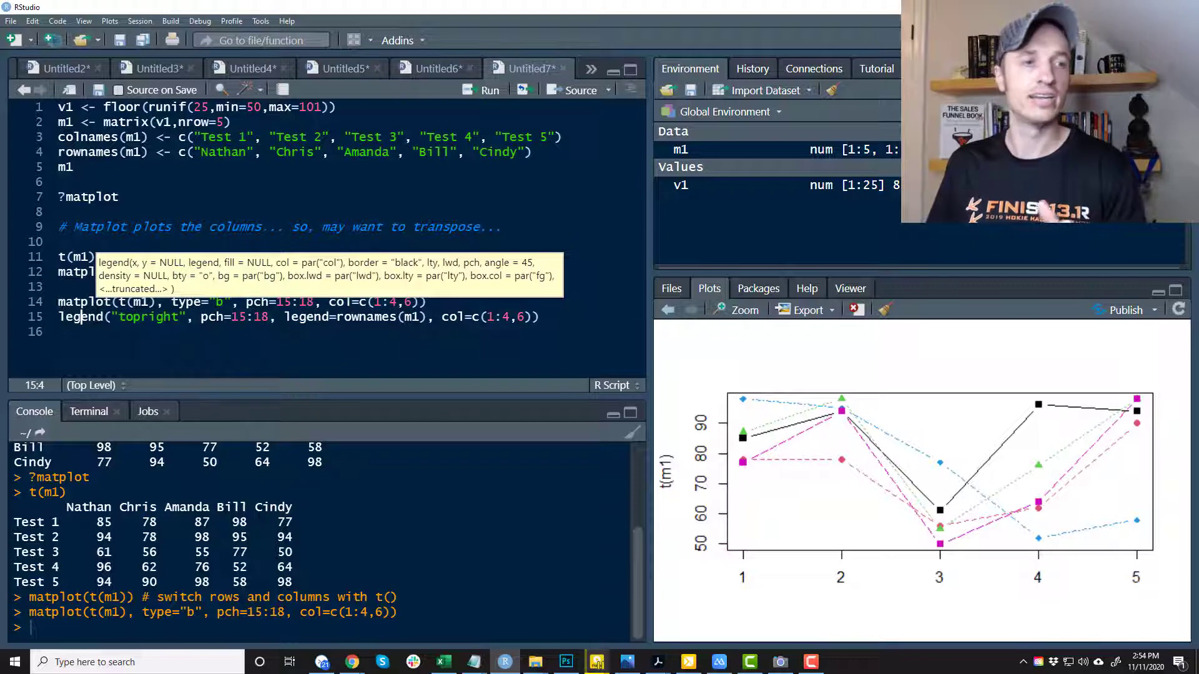
{"action": "left_click", "coordinate": [88, 301]}
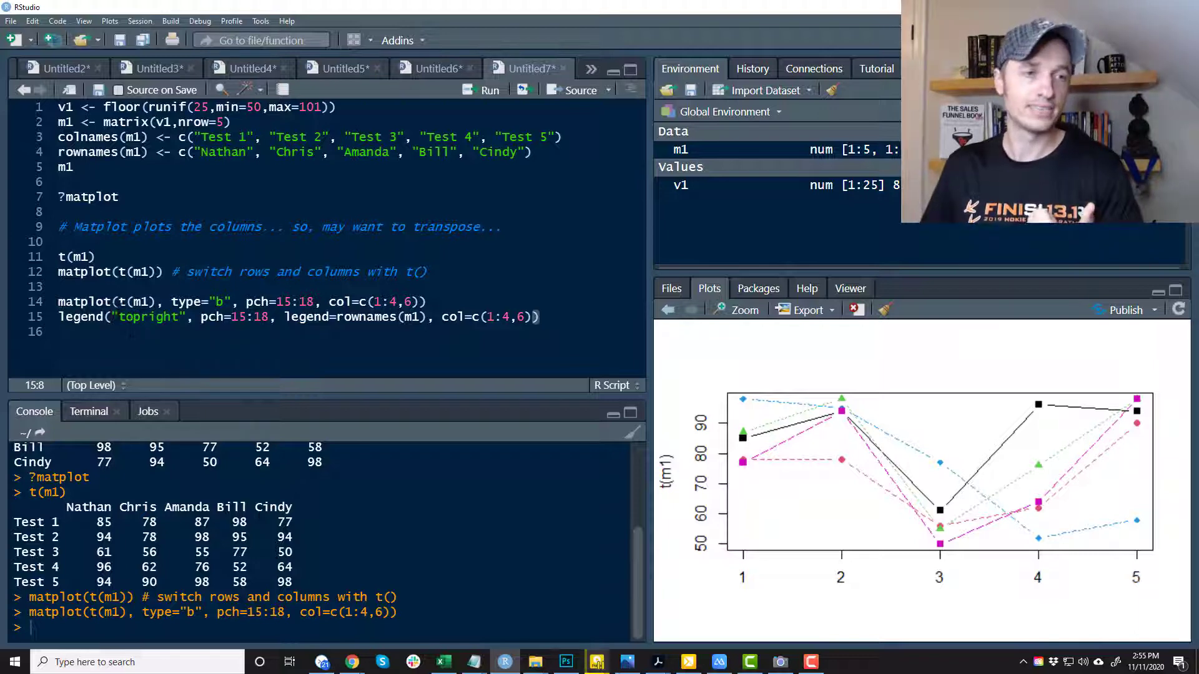
Step: Run the legend line to add a top-right legend naming the five students
{"action": "double_click", "coordinate": [145, 317]}
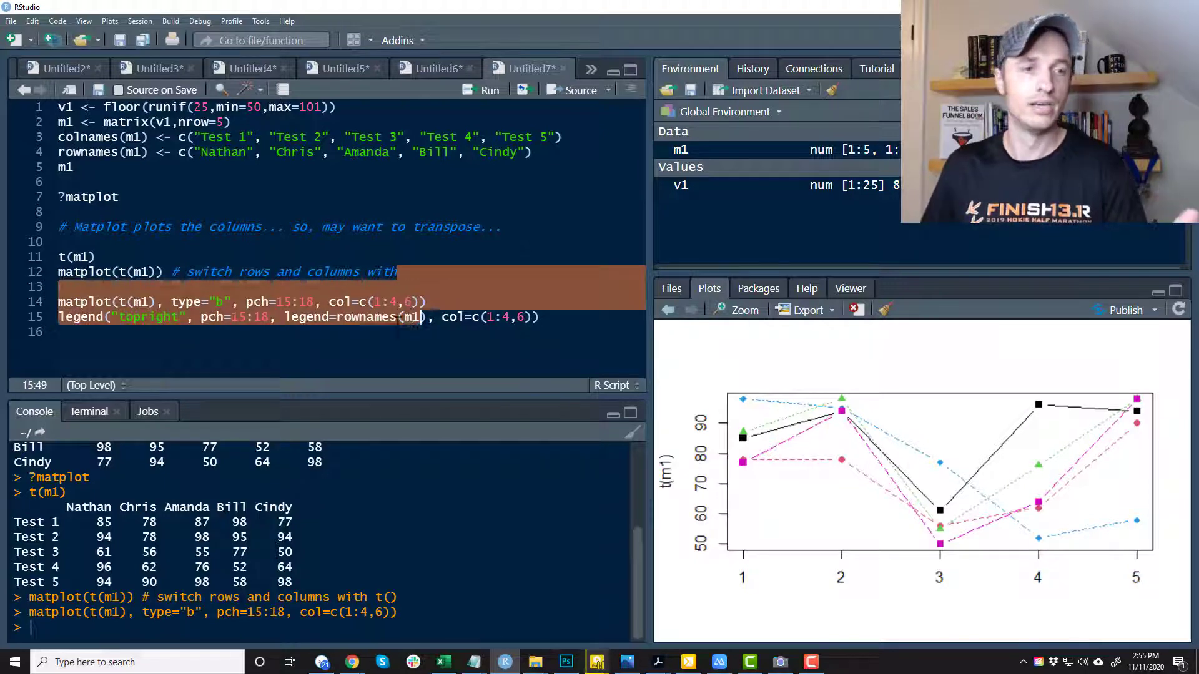
{"action": "double_click", "coordinate": [375, 317]}
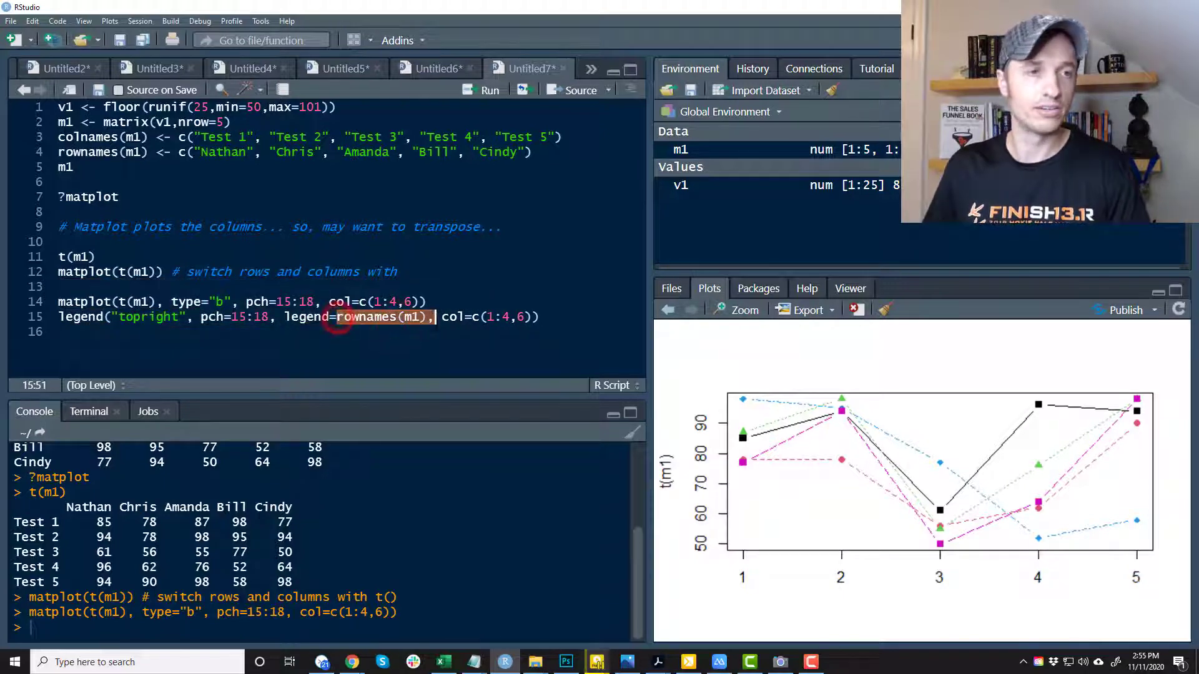
{"action": "left_click", "coordinate": [72, 167]}
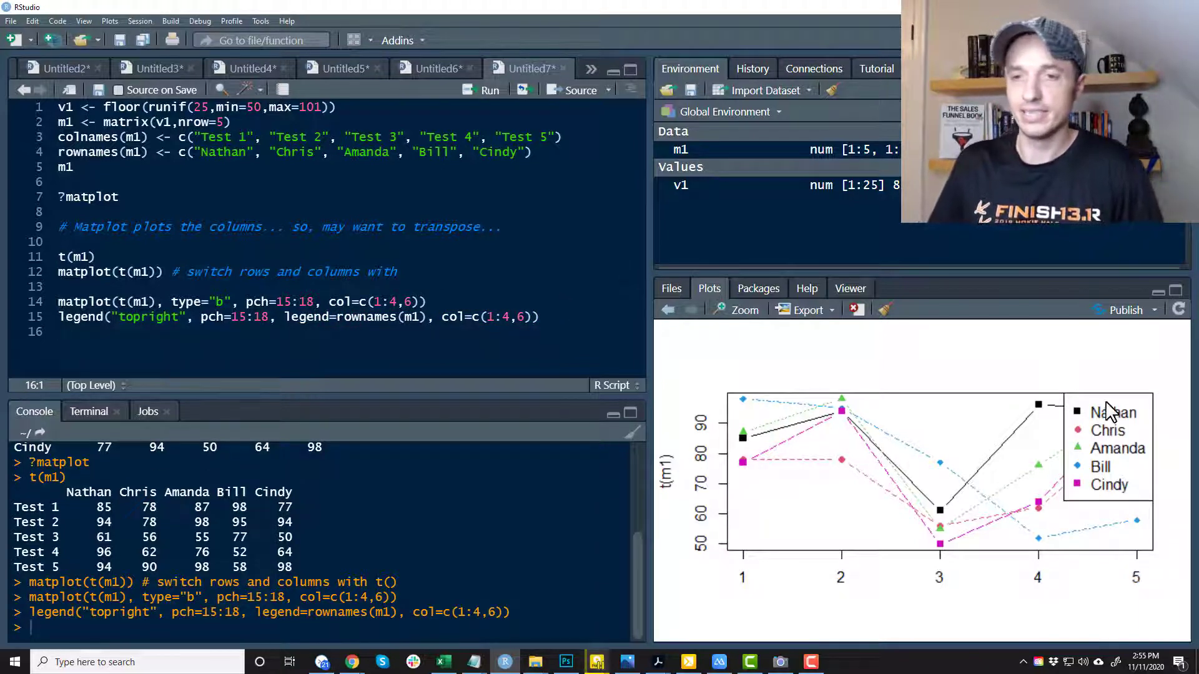
{"action": "mouse_move", "coordinate": [1070, 500]}
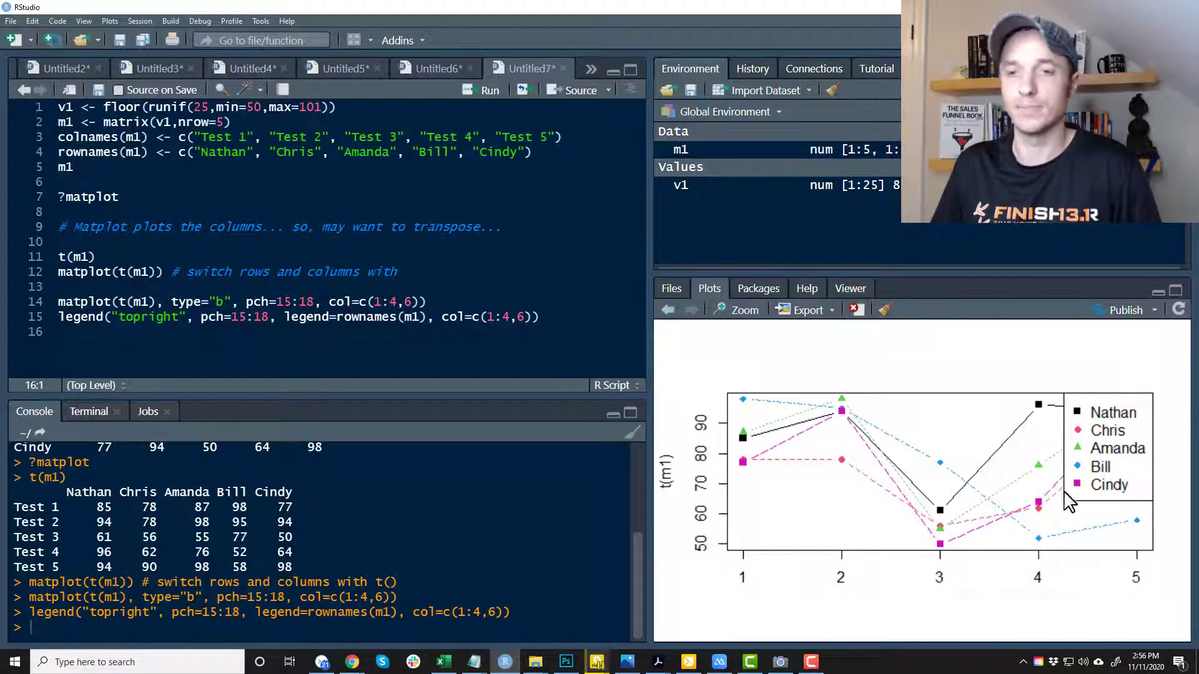
{"action": "mouse_move", "coordinate": [1074, 435]}
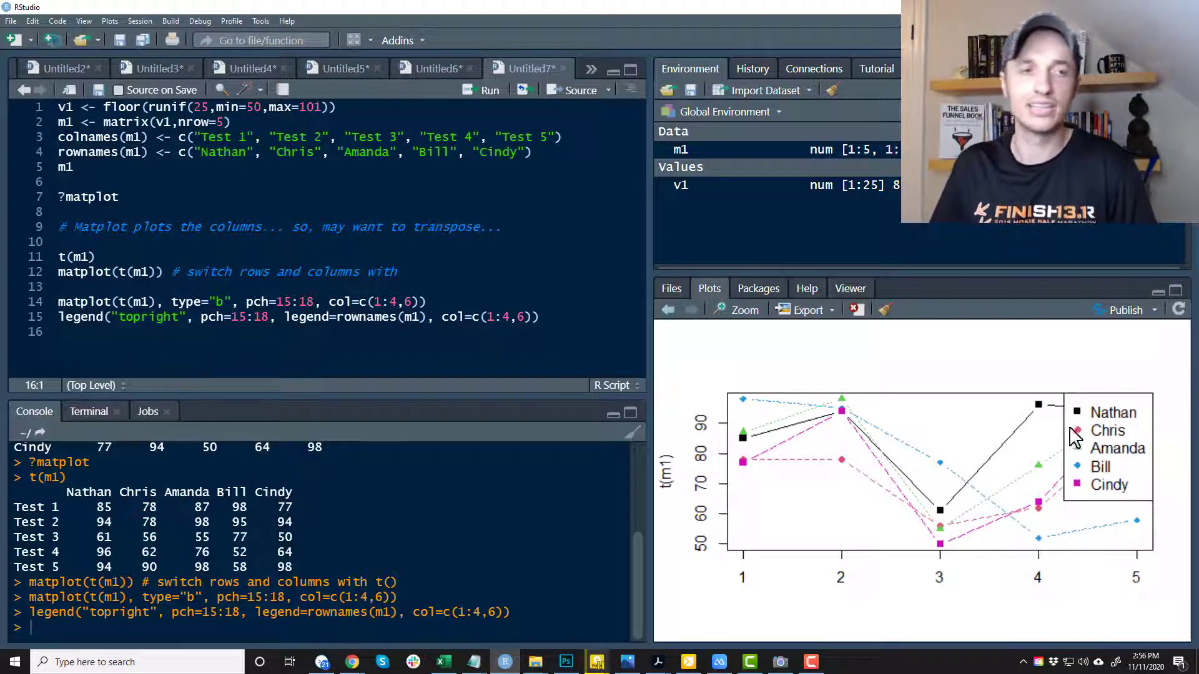
Step: Change the legend position to "bottomleft" and rerun the matplot and legend lines
{"action": "double_click", "coordinate": [148, 317]}
{"action": "type", "text": "bottomlef"}
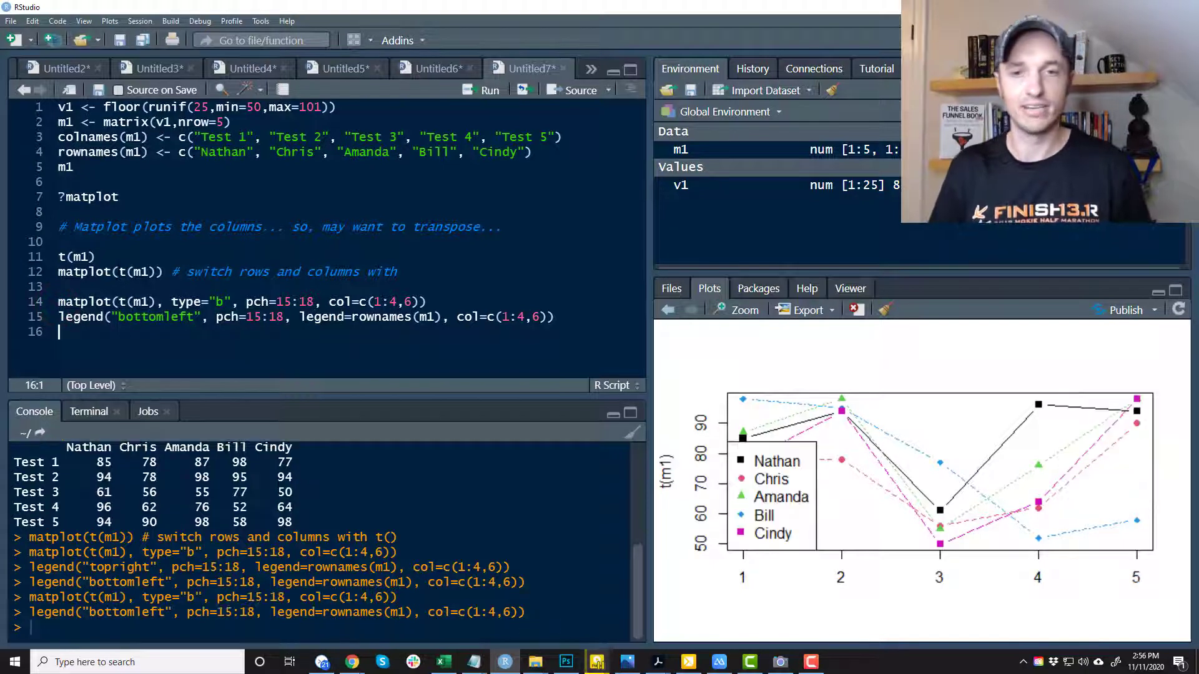
{"action": "mouse_move", "coordinate": [788, 469]}
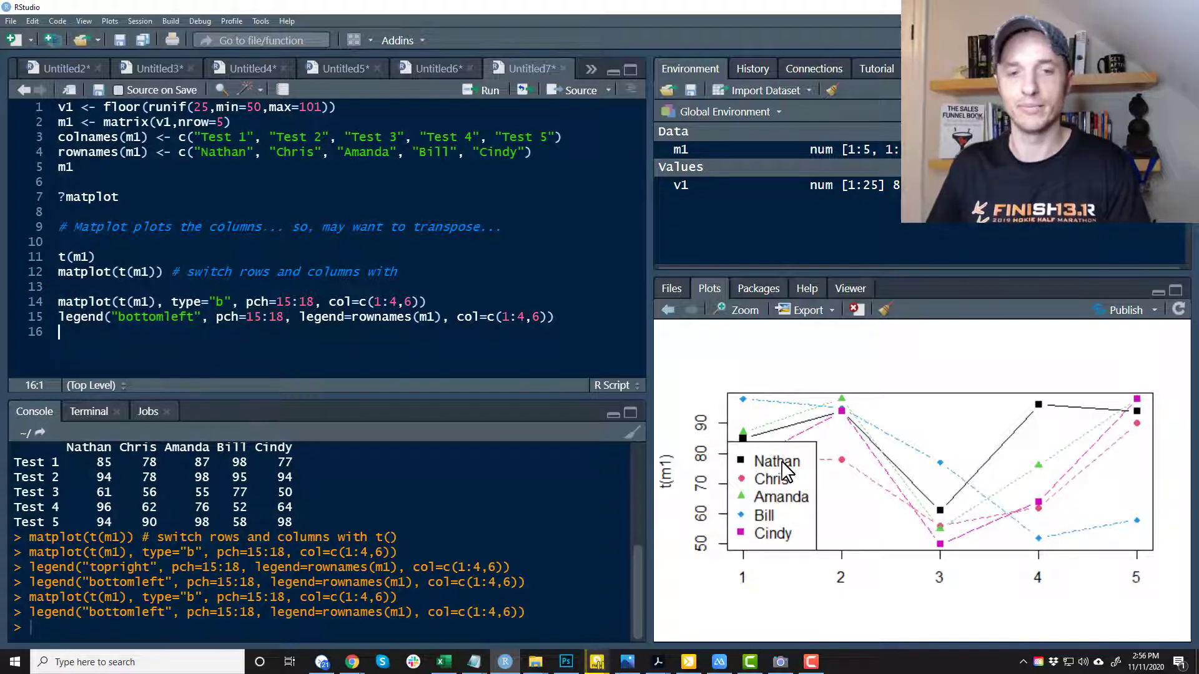
{"action": "mouse_move", "coordinate": [752, 474]}
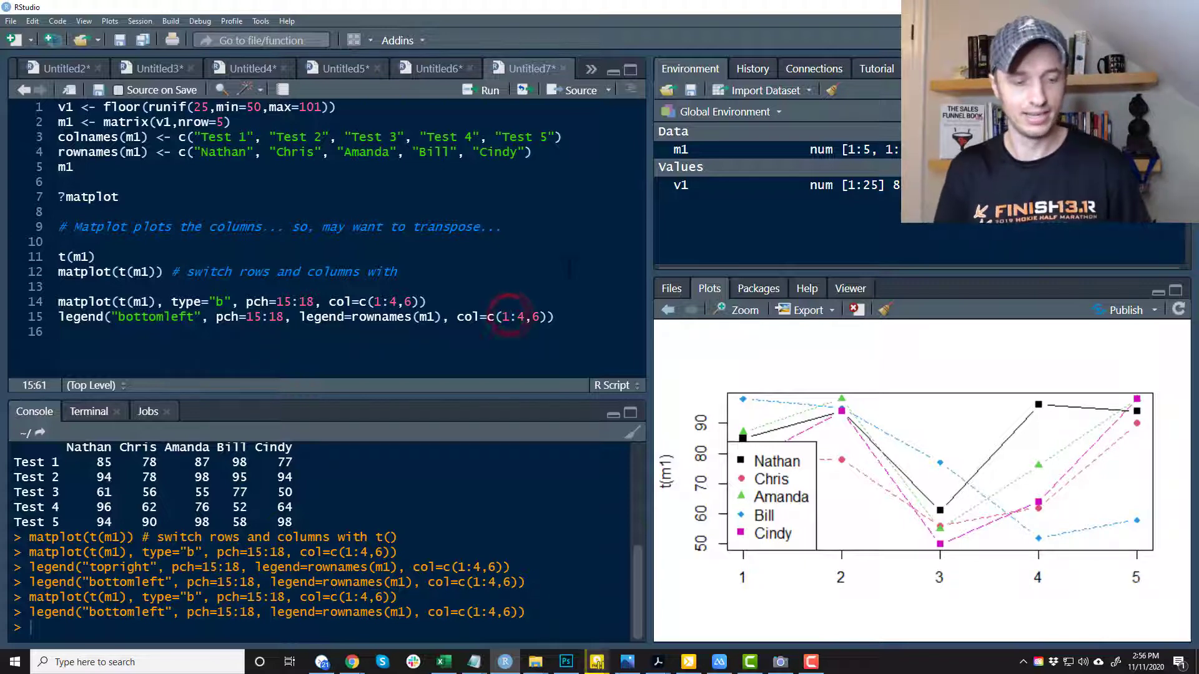
Step: Change the legend colours to col=c(2:5,7) and rerun both plotting lines
{"action": "type", "text": "2:"}
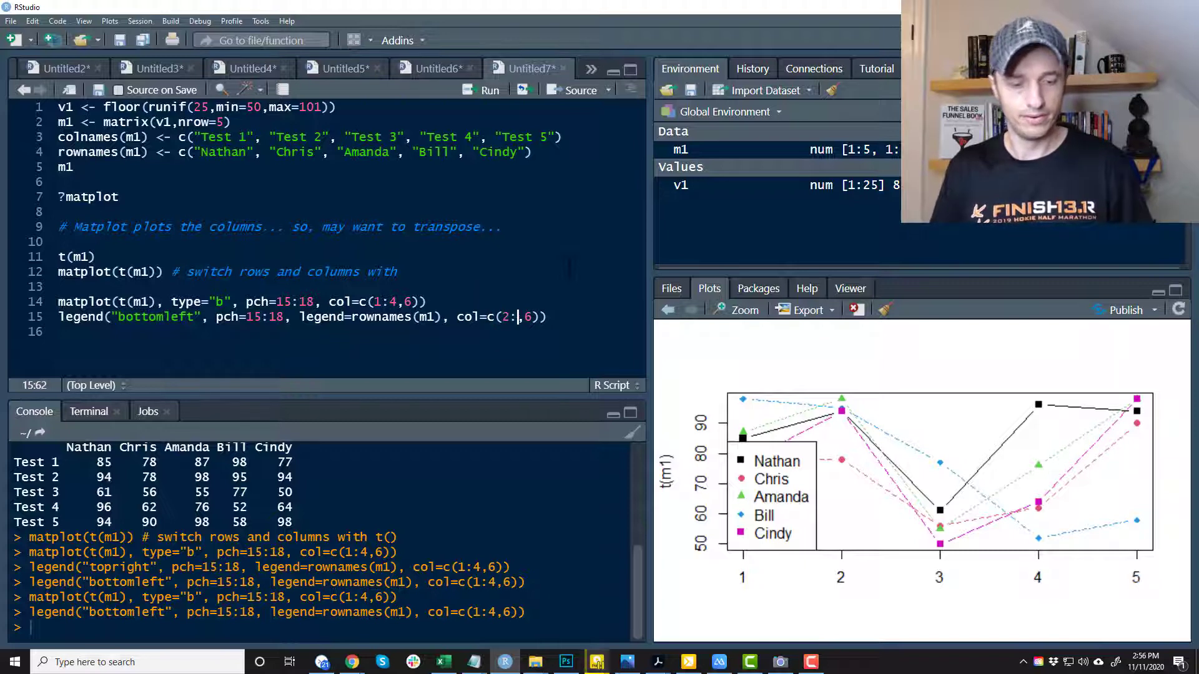
{"action": "type", "text": "5,7"}
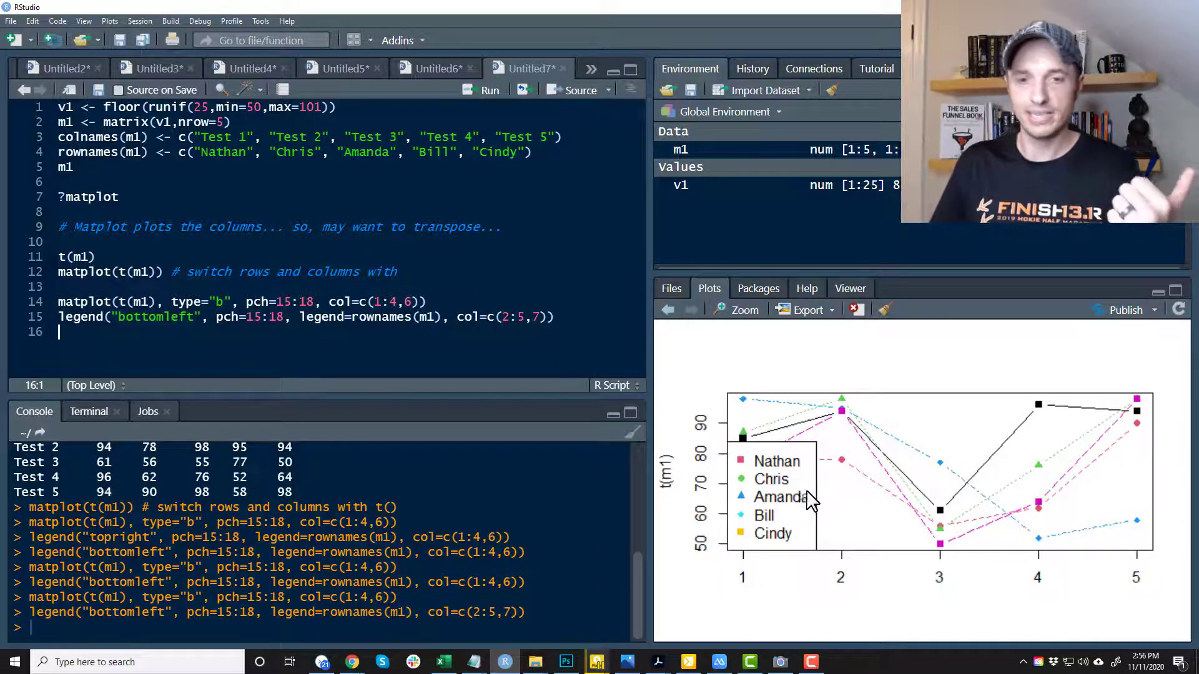
{"action": "mouse_move", "coordinate": [753, 474]}
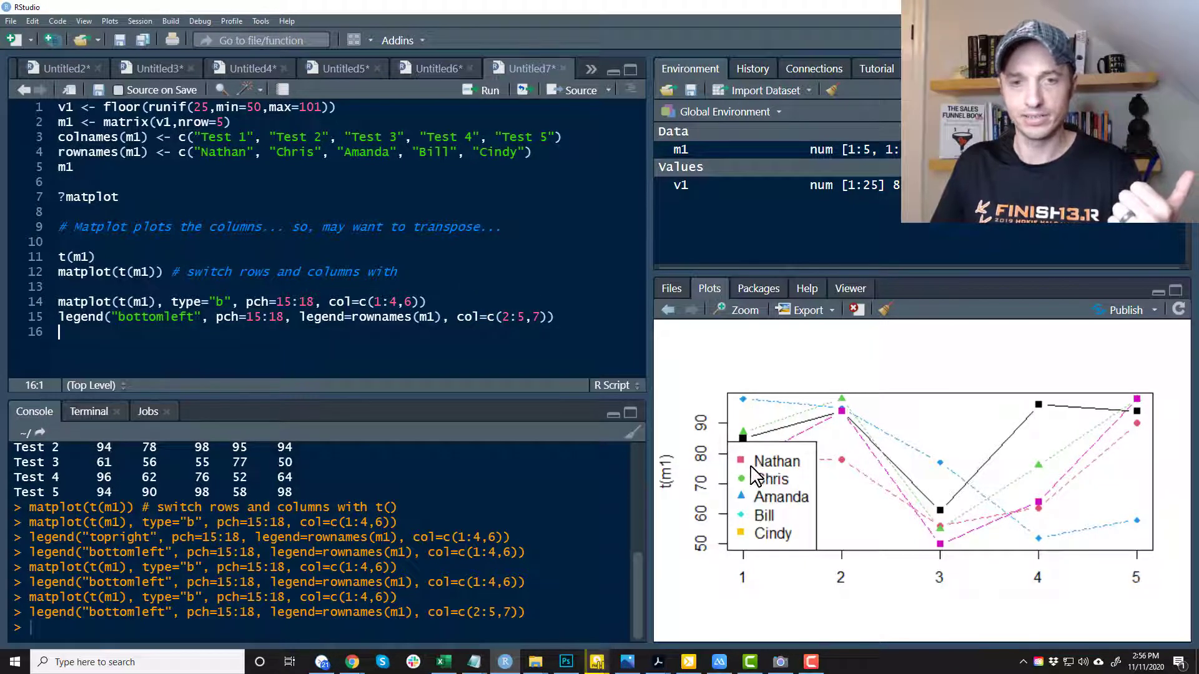
{"action": "mouse_move", "coordinate": [749, 472]}
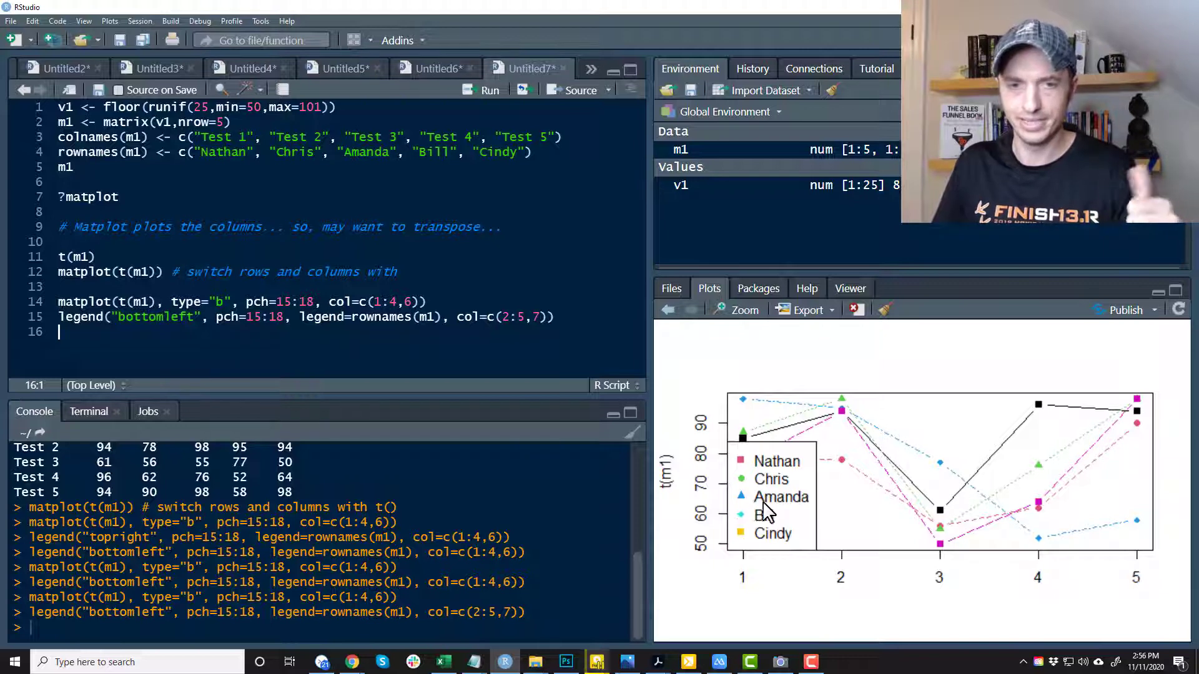
{"action": "mouse_move", "coordinate": [937, 460]}
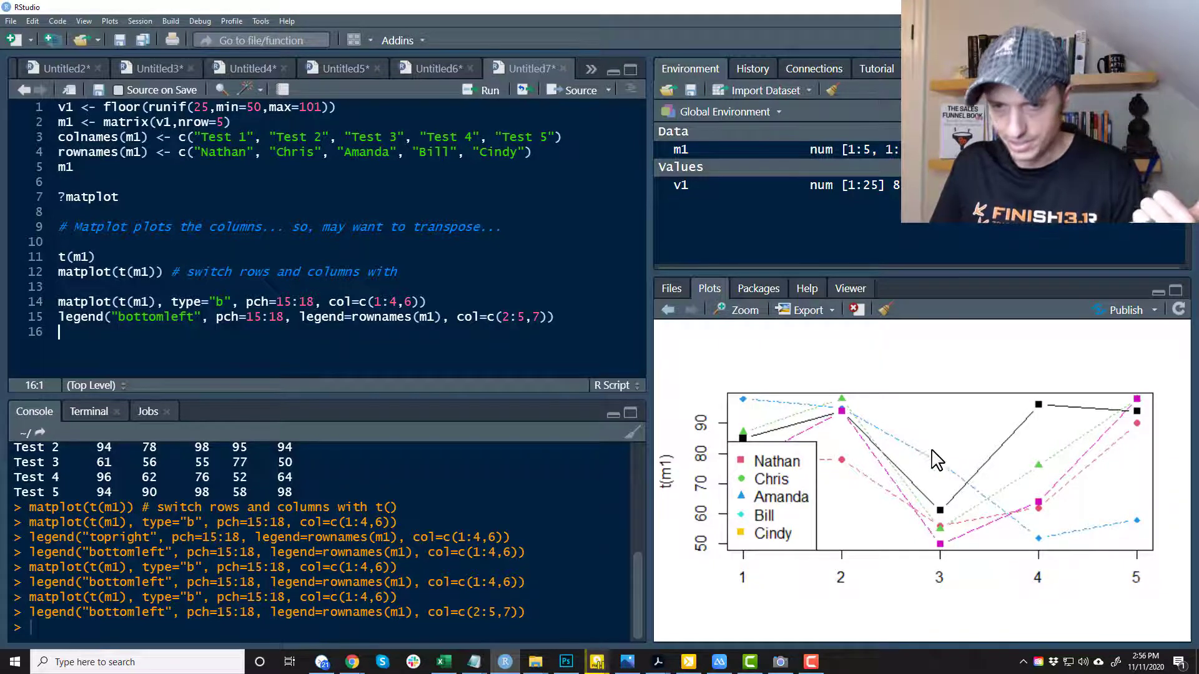
{"action": "mouse_move", "coordinate": [753, 511]}
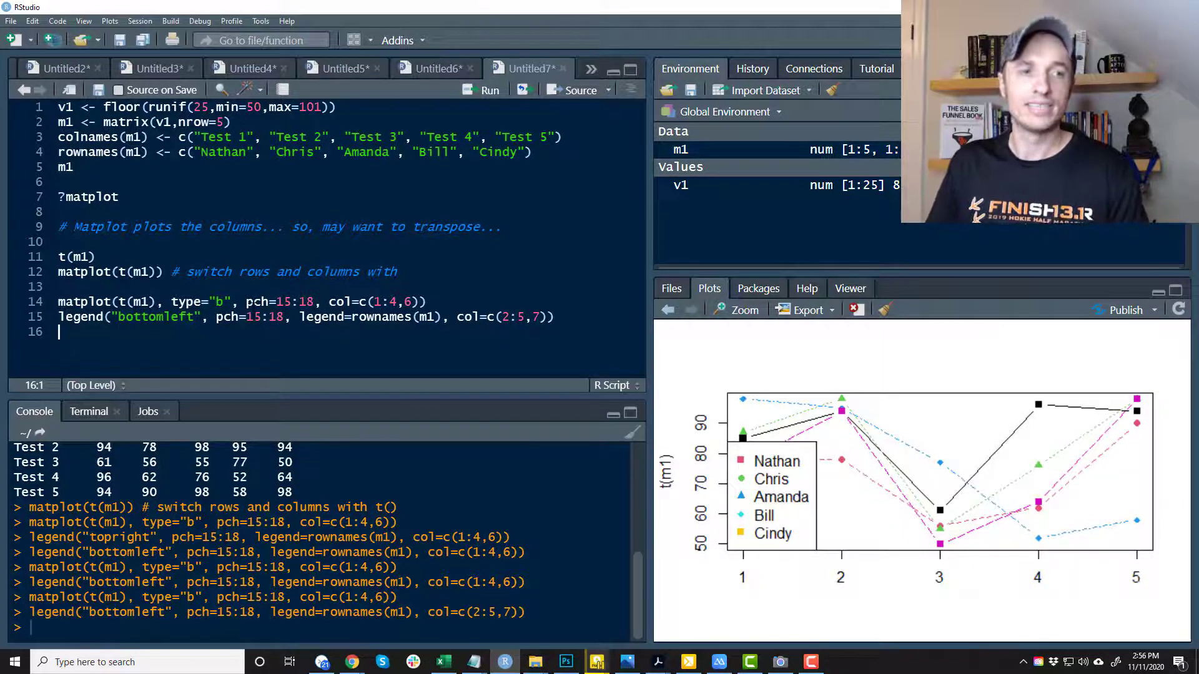
{"action": "double_click", "coordinate": [520, 316]}
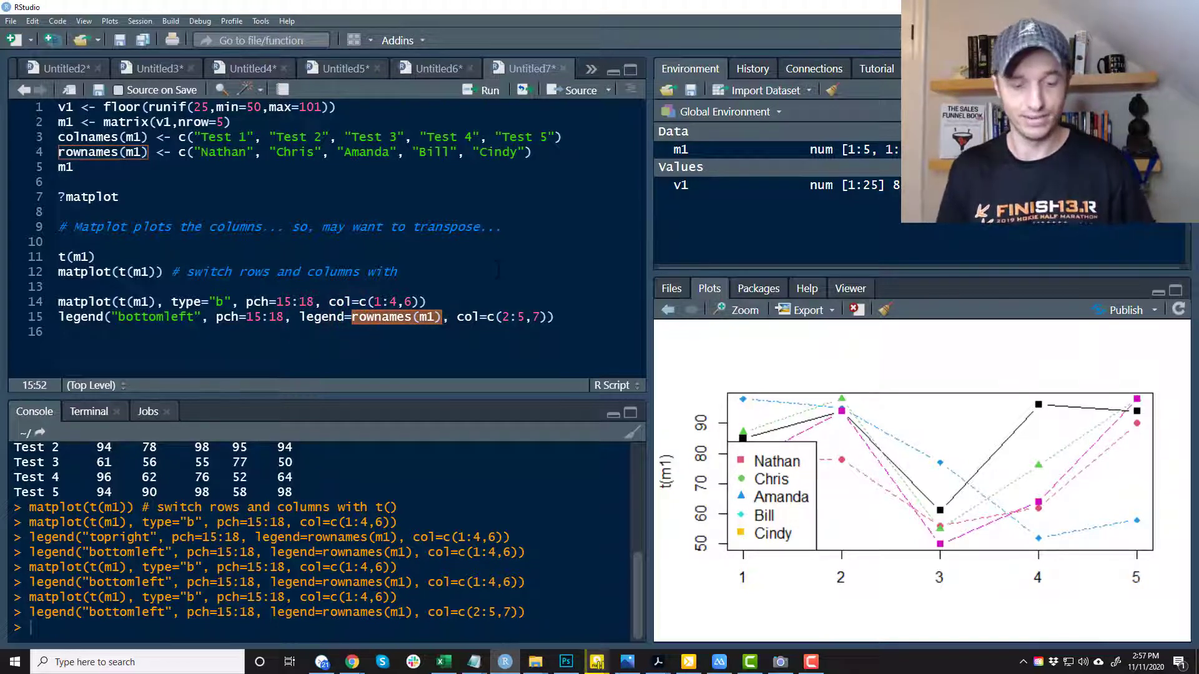
Step: Replace rownames(m1) with c("fish") as the legend label and redraw
{"action": "type", "text": "c(\"\")"}
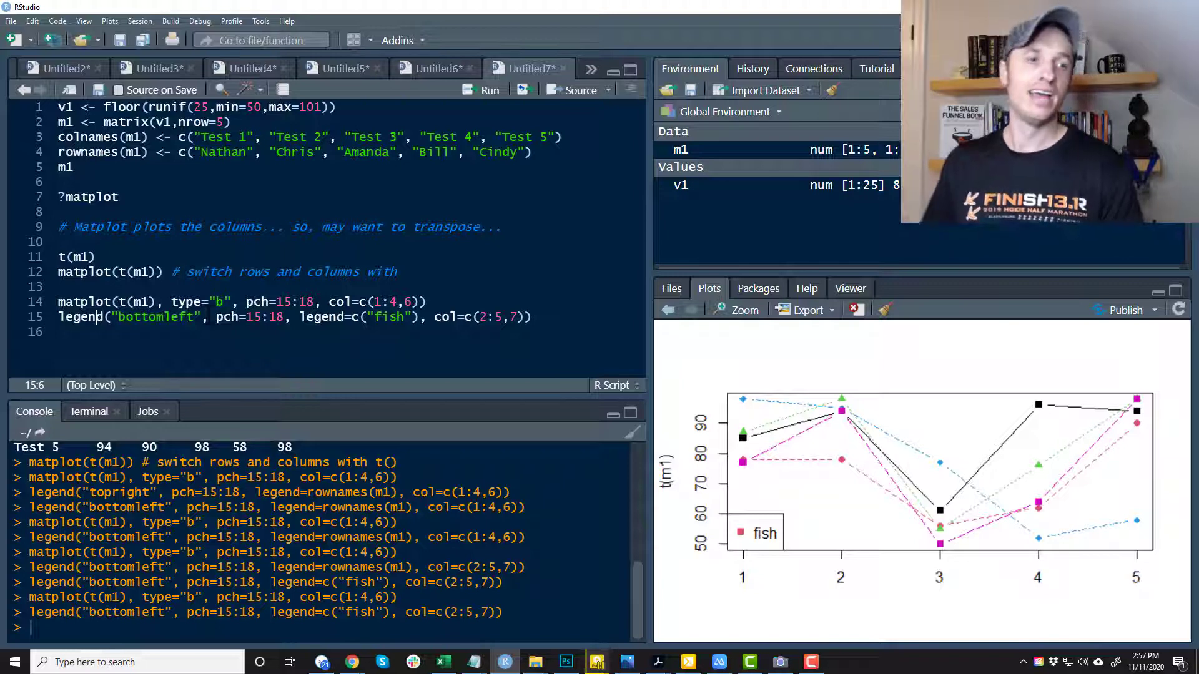
{"action": "left_click", "coordinate": [221, 301]}
{"action": "type", "text": "l"}
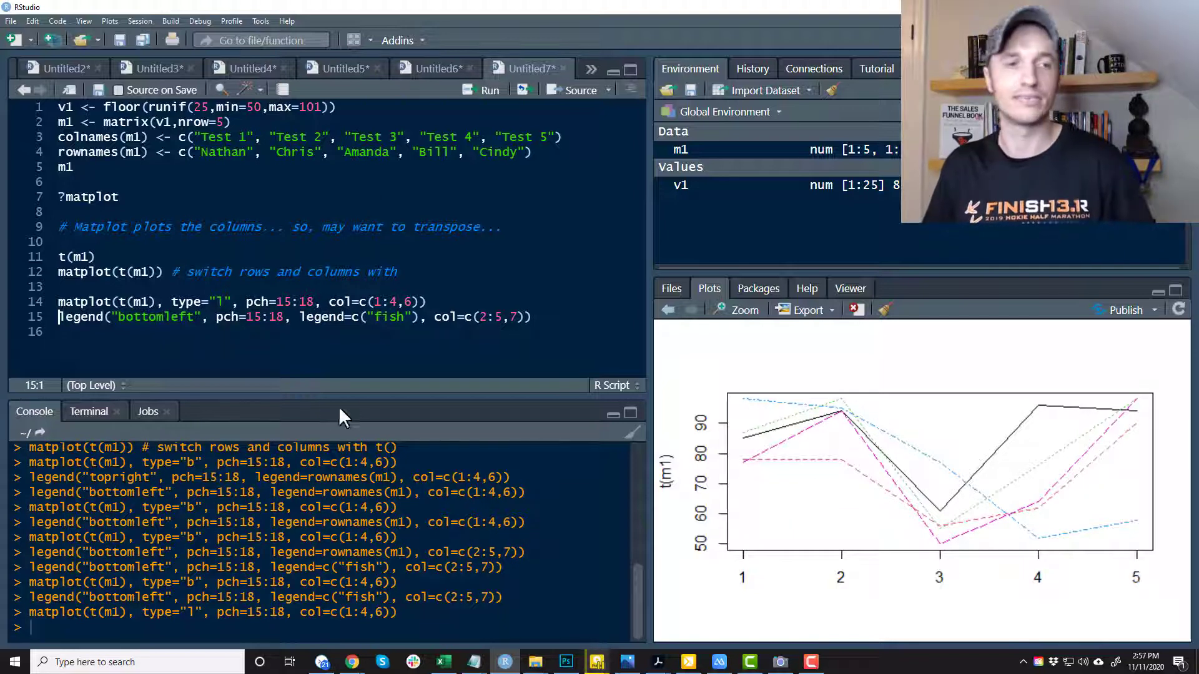
Step: Set the matplot type from "b" to "l" for lines without markers
{"action": "left_click", "coordinate": [219, 301]}
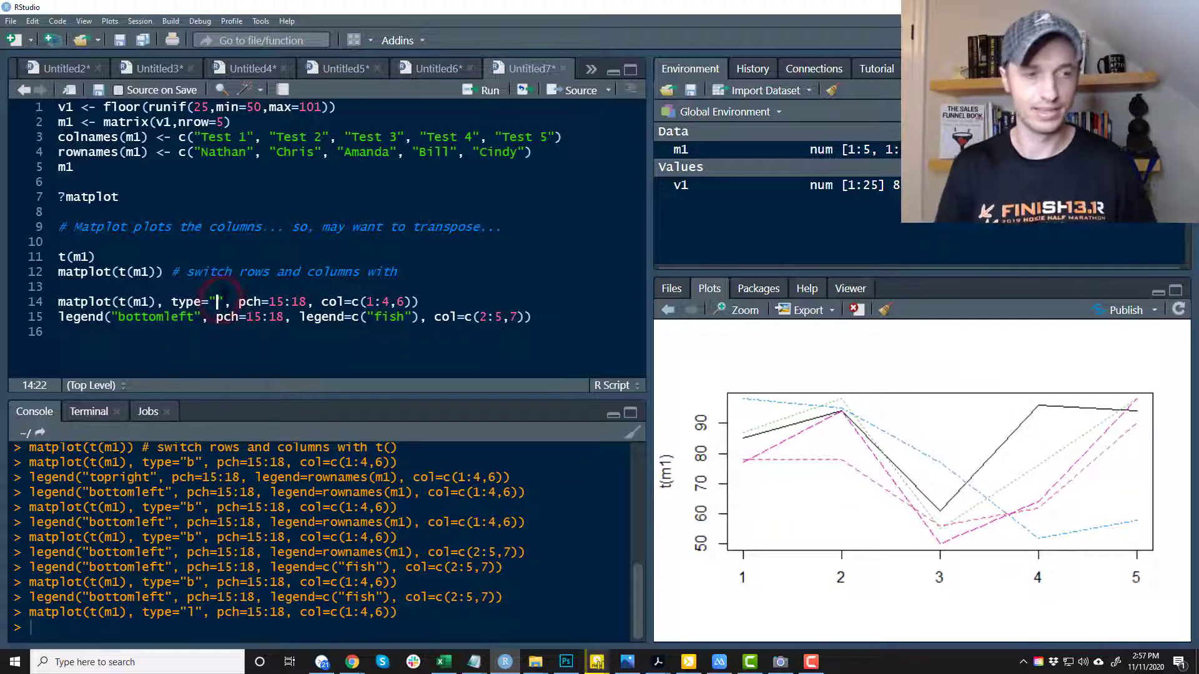